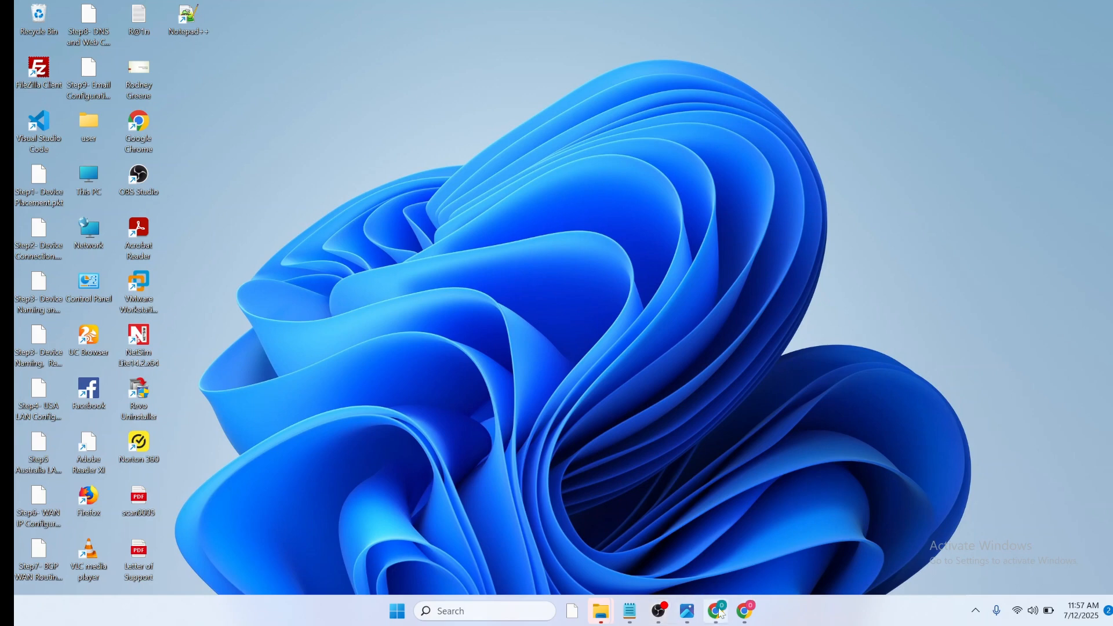
{"action": "left_click", "coordinate": [717, 611]}
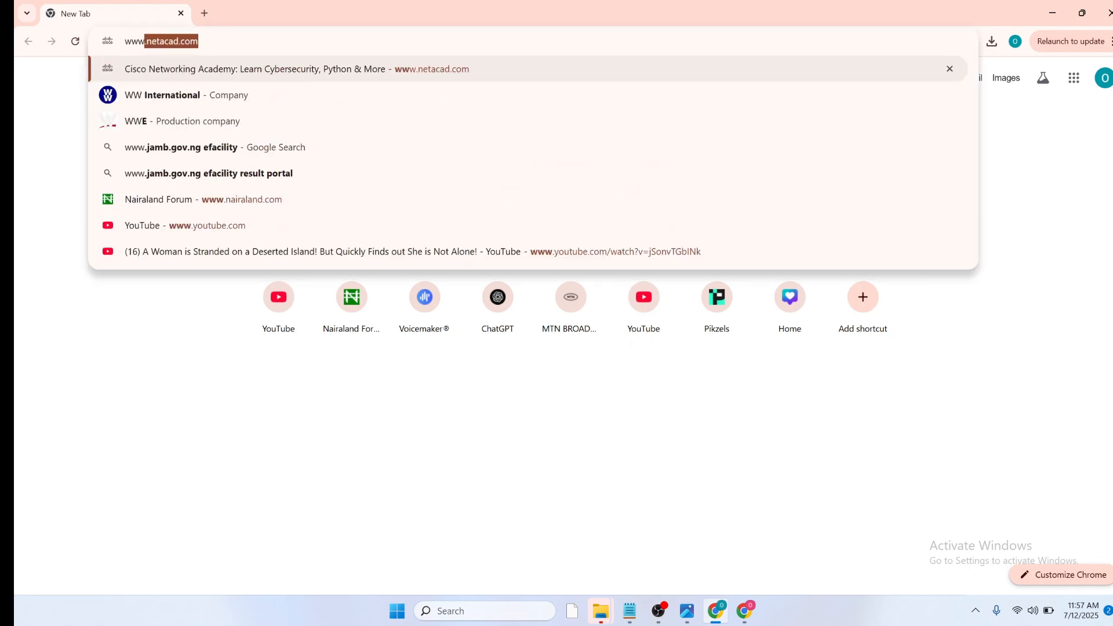
{"action": "type", "text": "www.nwt"}
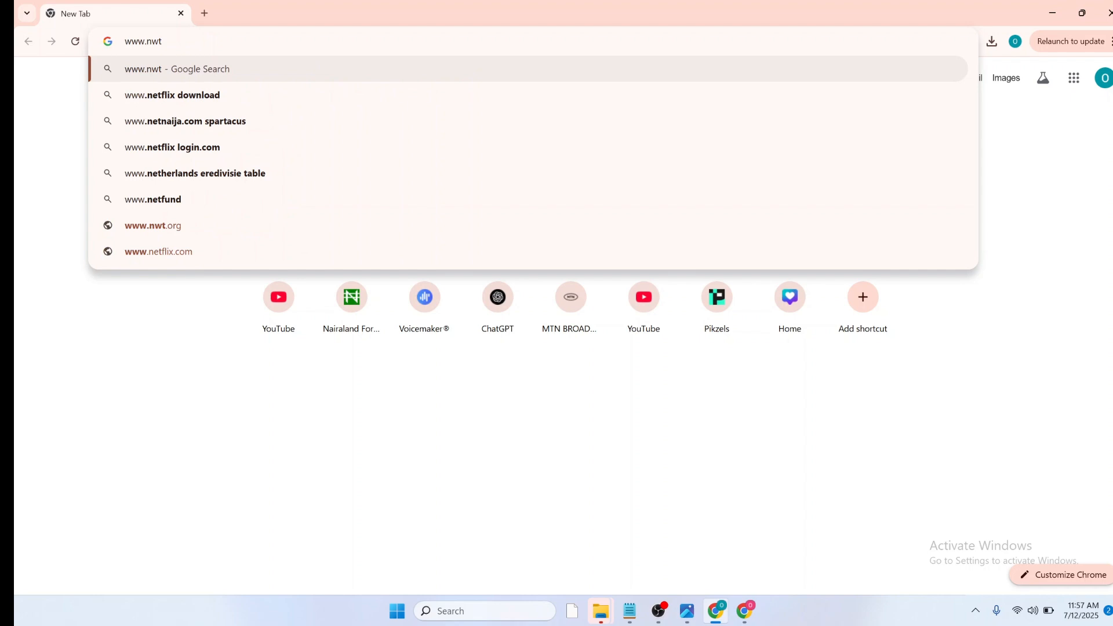
{"action": "key", "text": "BackSpace"}
{"action": "type", "text": "etacad.com"}
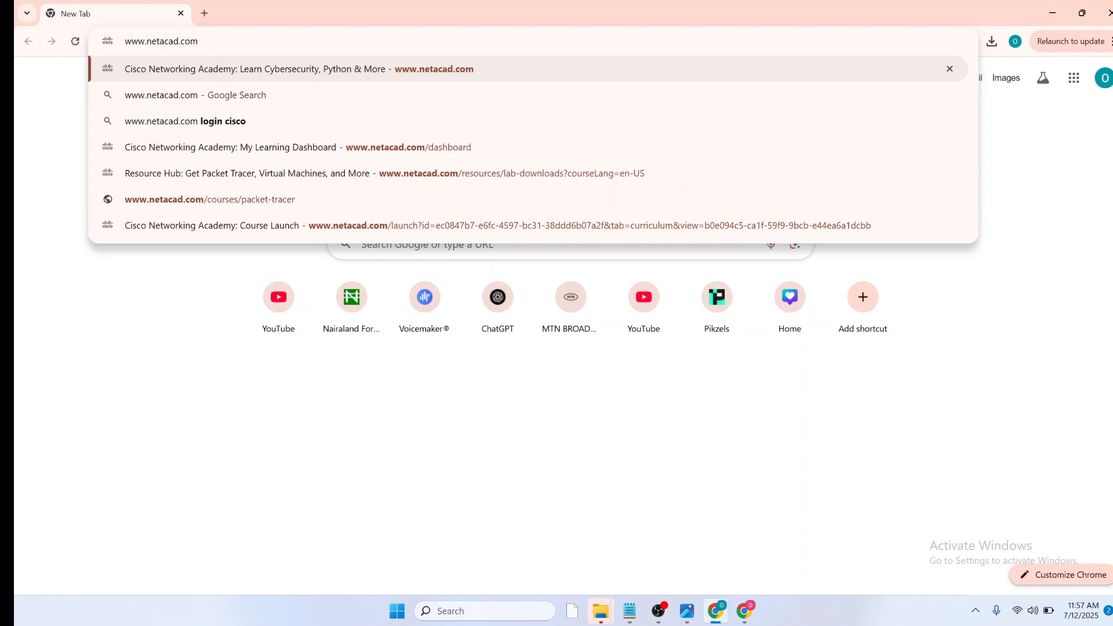
{"action": "left_click", "coordinate": [161, 40]}
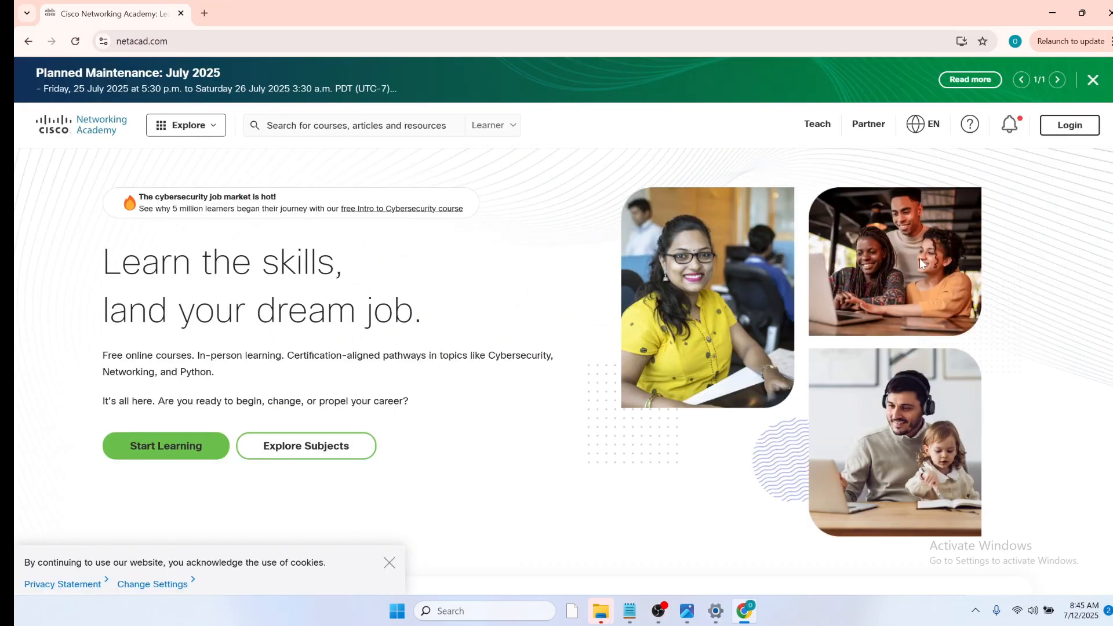
{"action": "mouse_move", "coordinate": [1070, 126]}
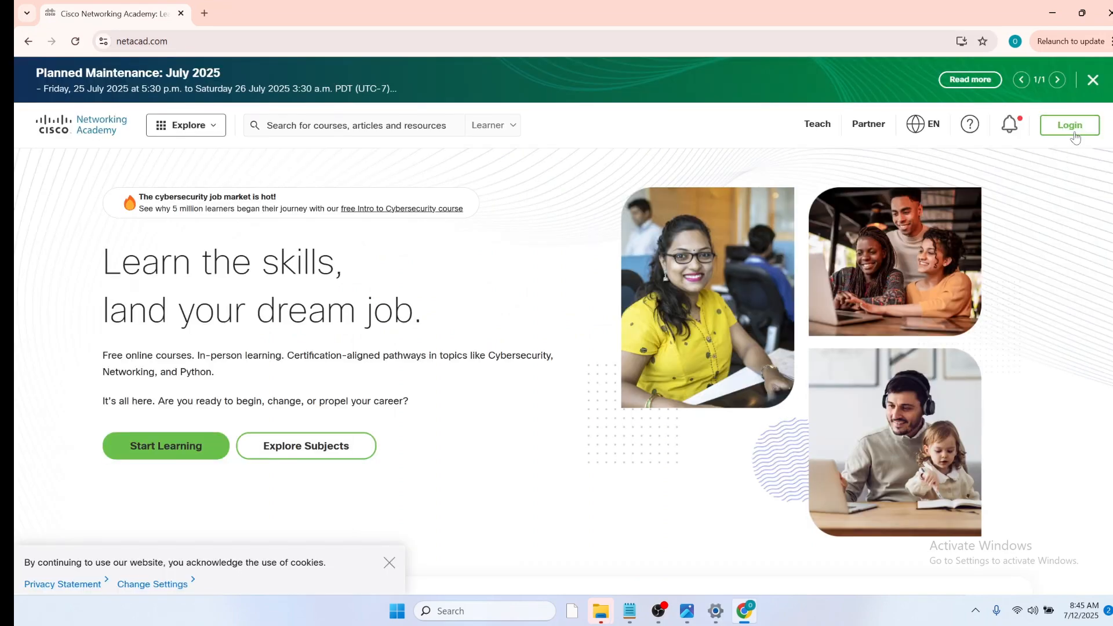
Step: Go to the NetAcad login page and choose Sign up to create a new account
{"action": "left_click", "coordinate": [1068, 125]}
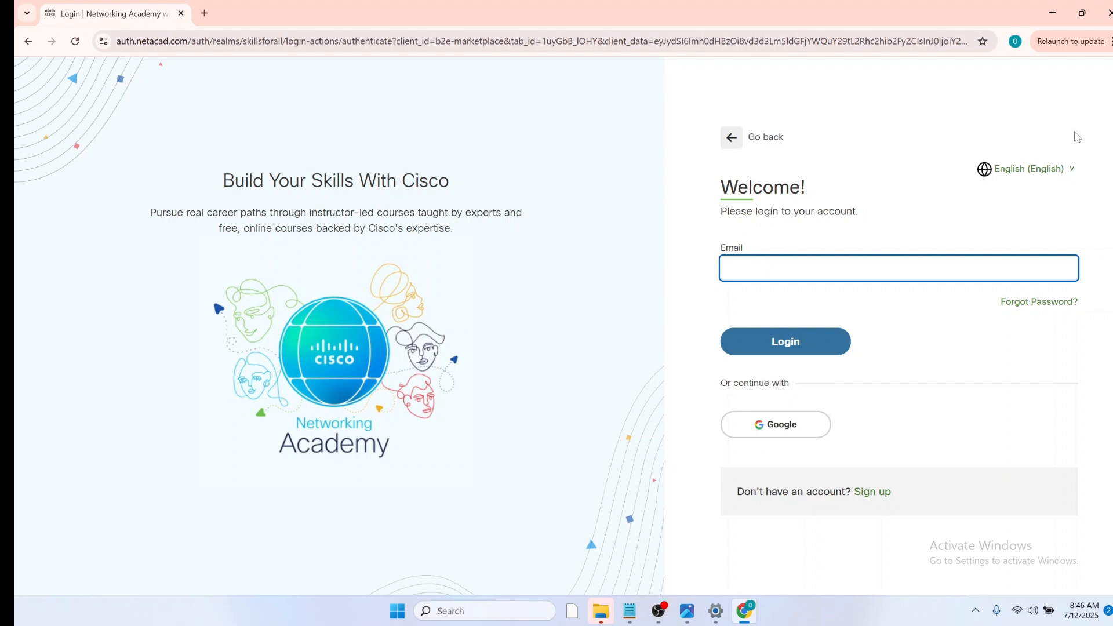
{"action": "left_click", "coordinate": [898, 268]}
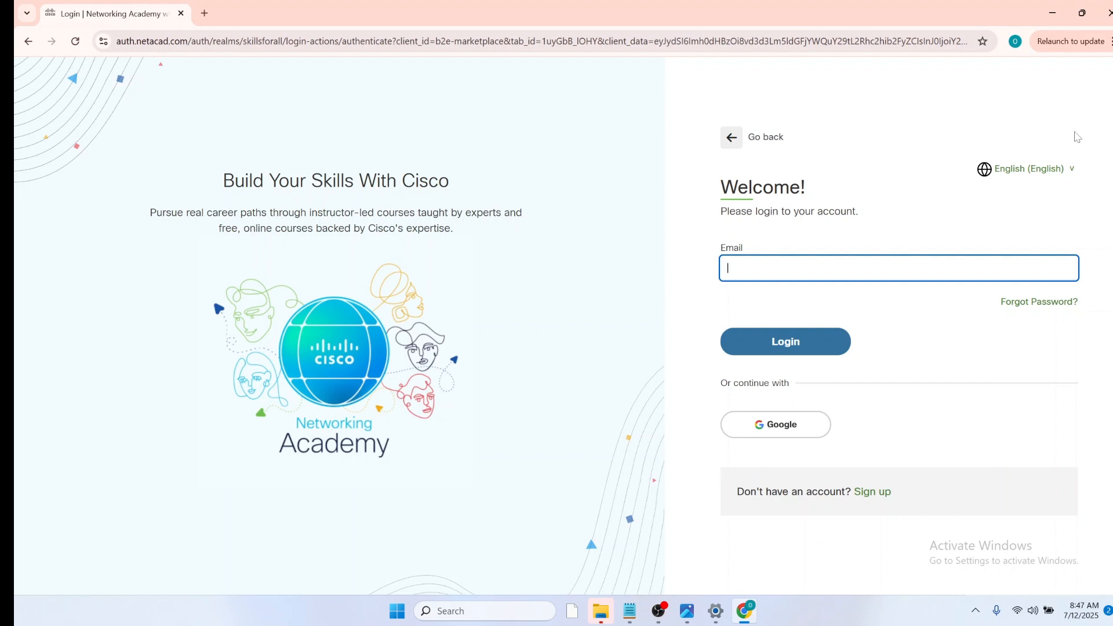
{"action": "mouse_move", "coordinate": [866, 479]}
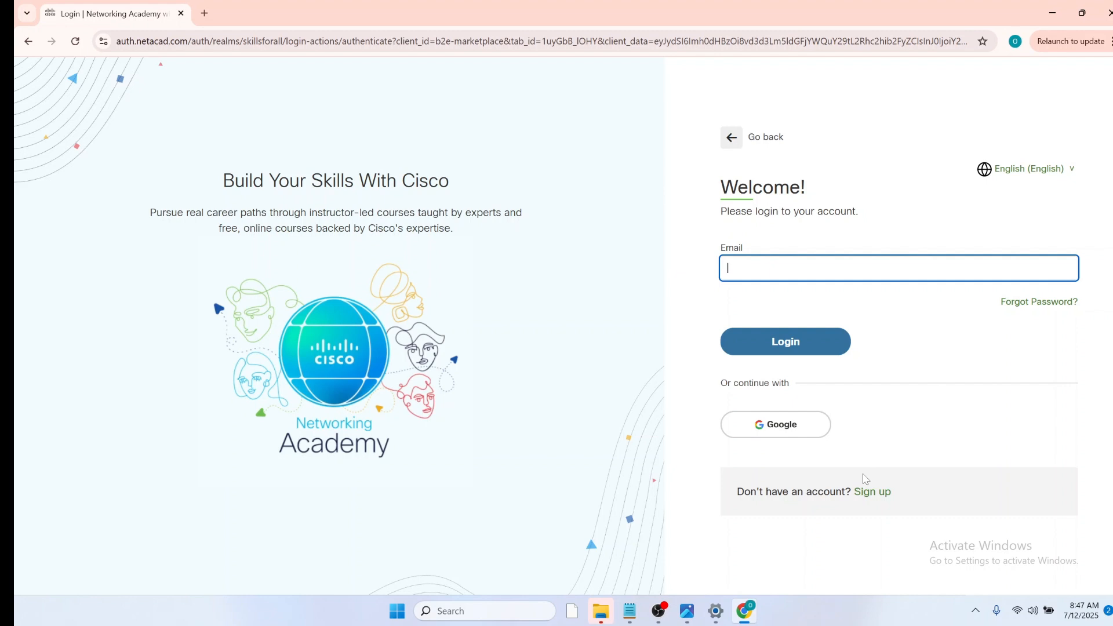
{"action": "mouse_move", "coordinate": [873, 492]}
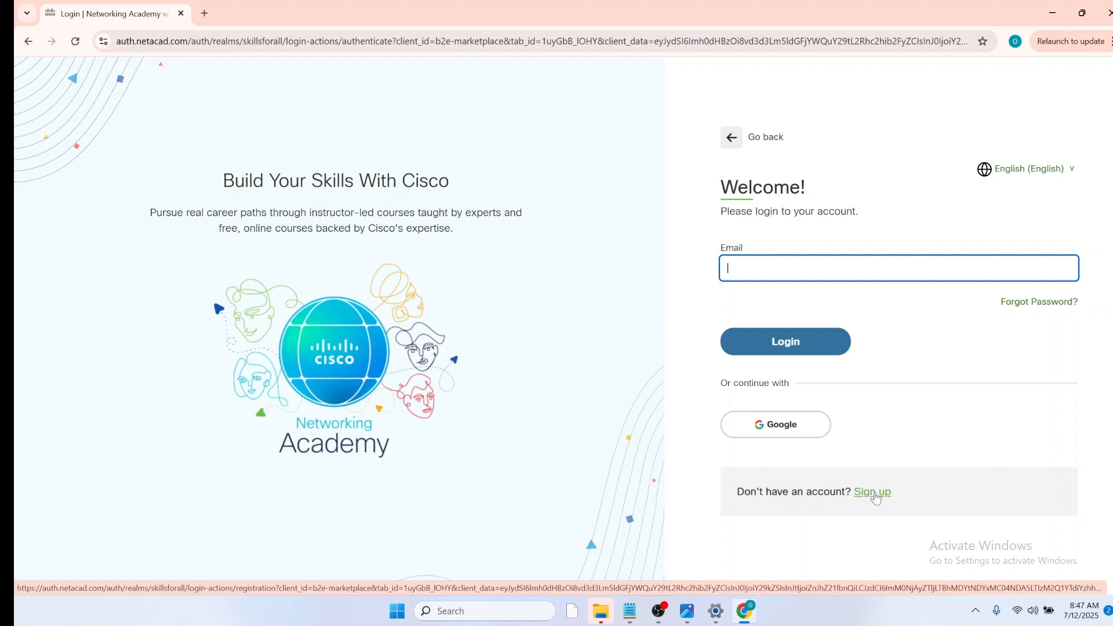
{"action": "left_click", "coordinate": [872, 492]}
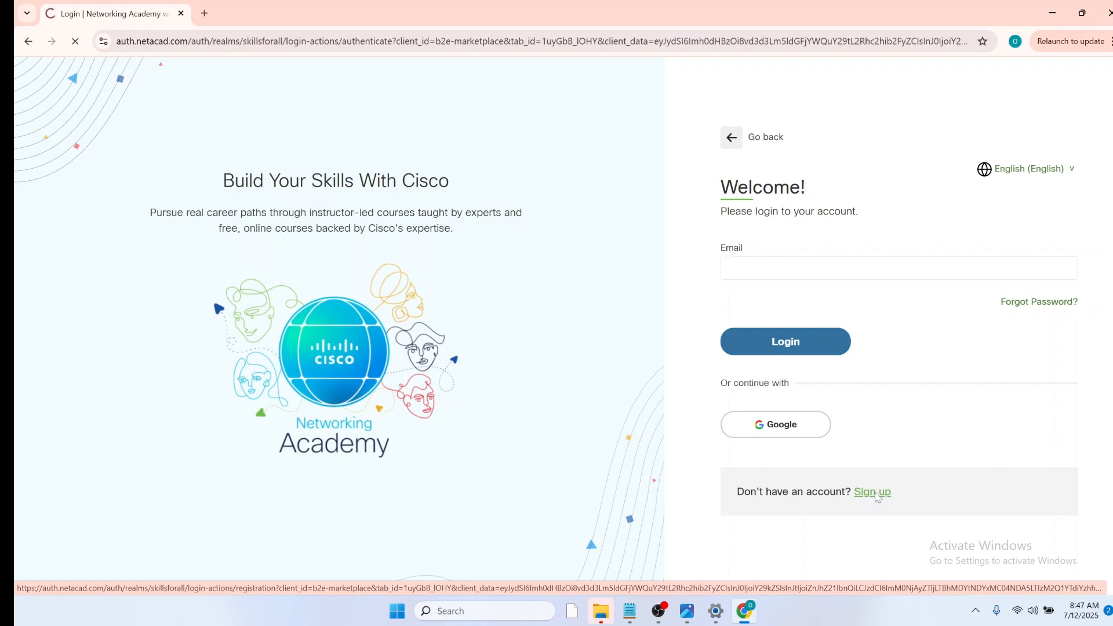
Step: On the sign-up form set country of residence to Nigeria and state to Edo
{"action": "left_click", "coordinate": [872, 492]}
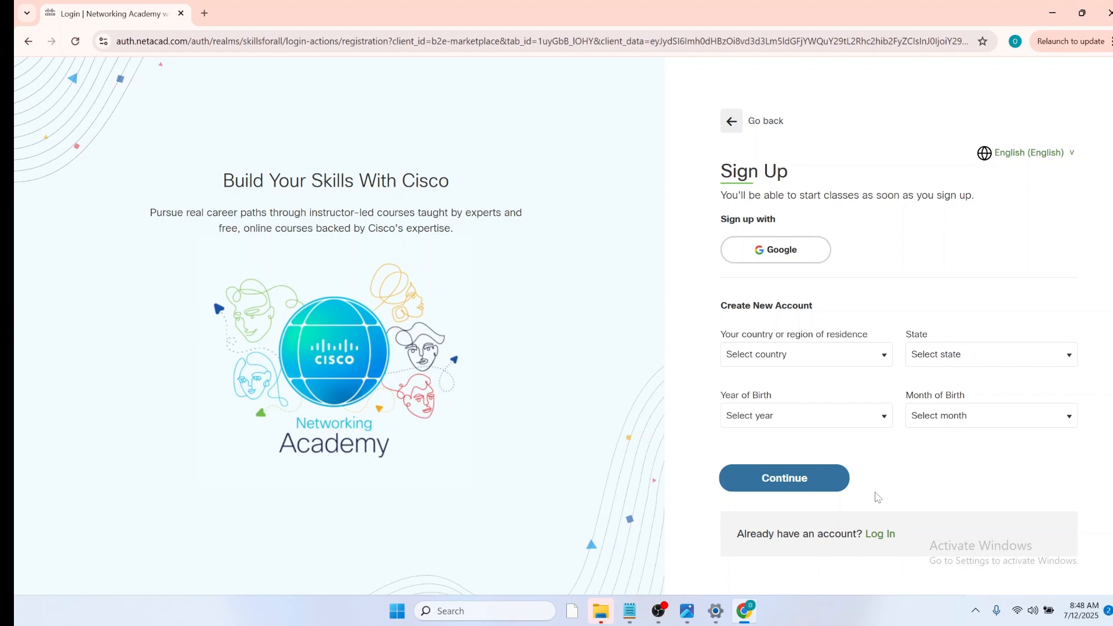
{"action": "mouse_move", "coordinate": [1068, 382]}
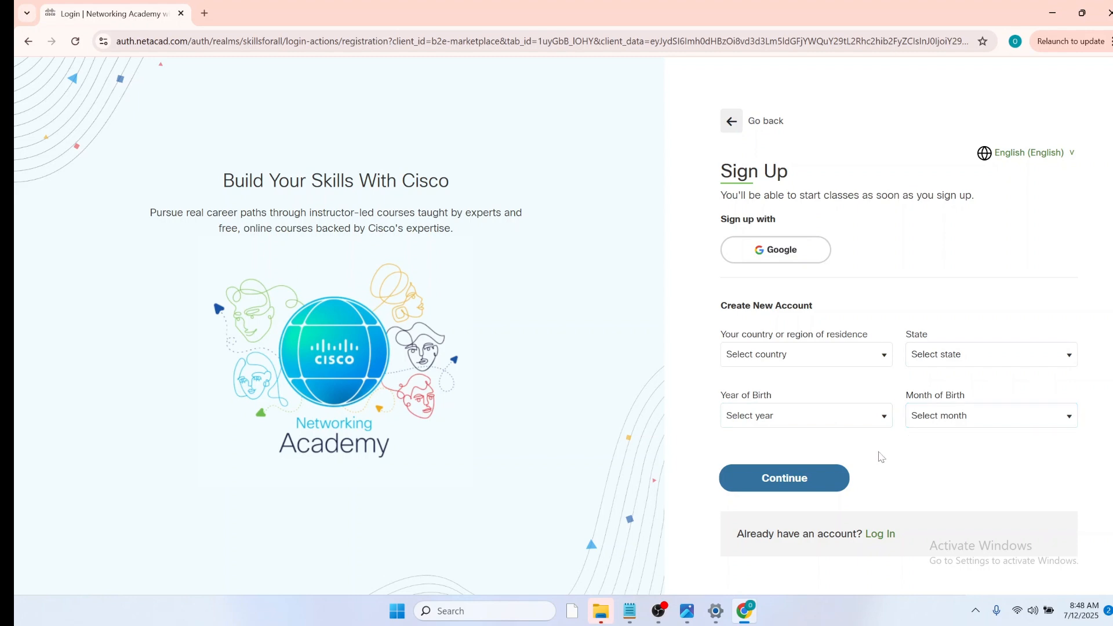
{"action": "left_click", "coordinate": [806, 355]}
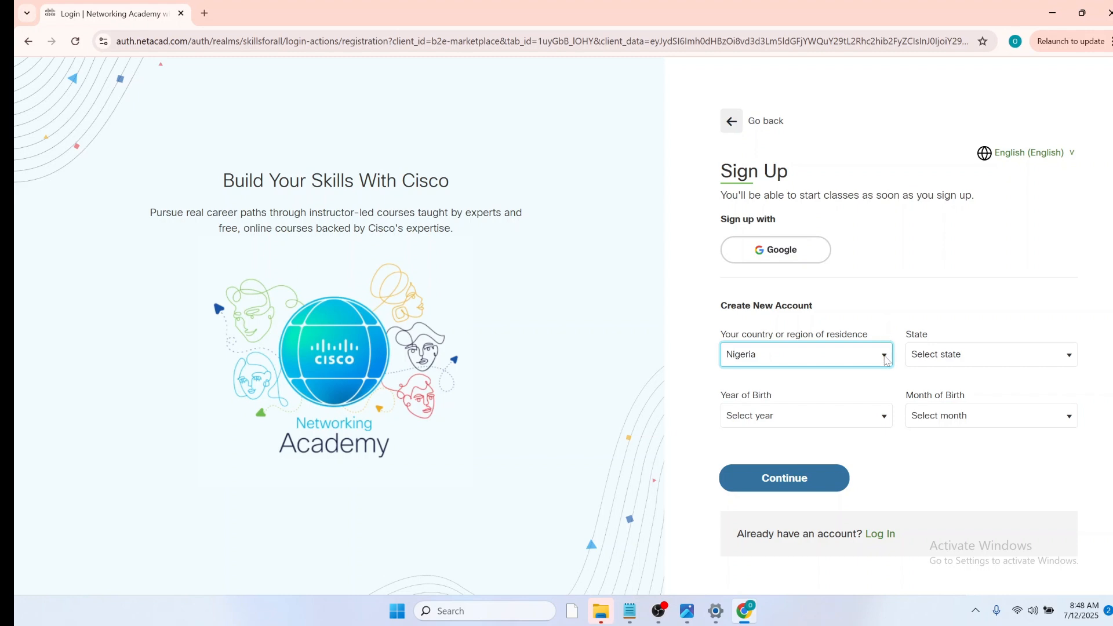
{"action": "left_click", "coordinate": [806, 354]}
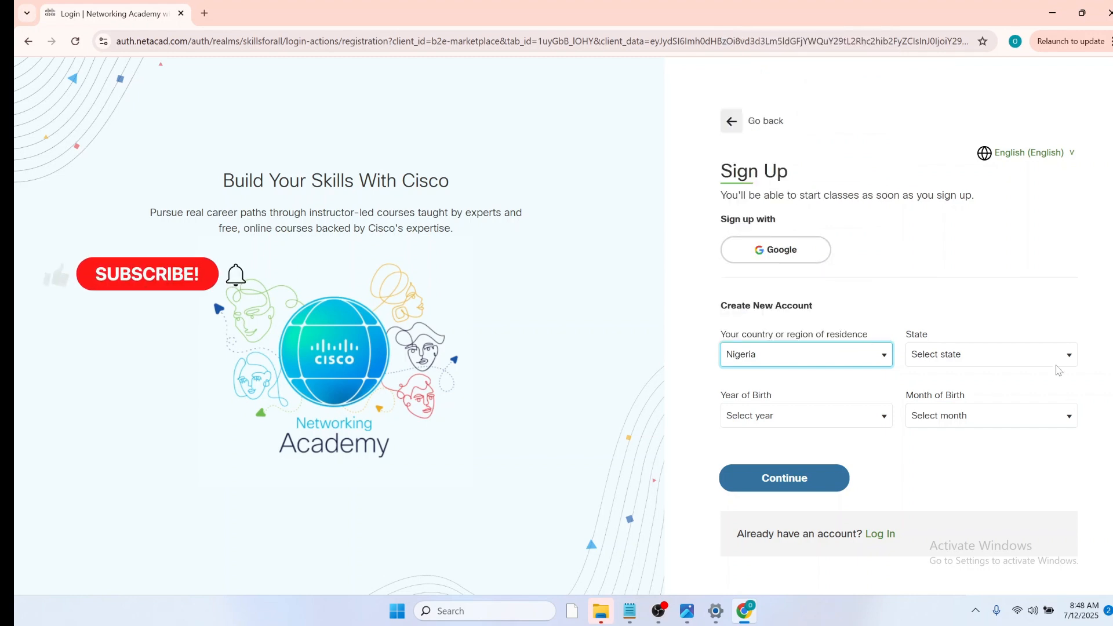
{"action": "left_click", "coordinate": [991, 355]}
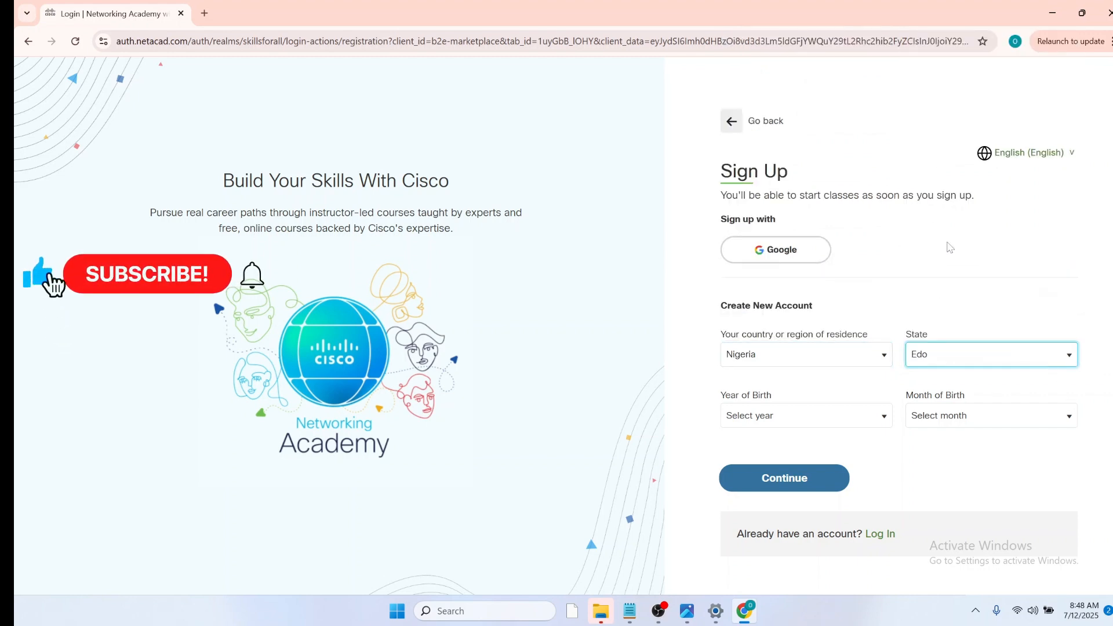
{"action": "left_click", "coordinate": [805, 415]}
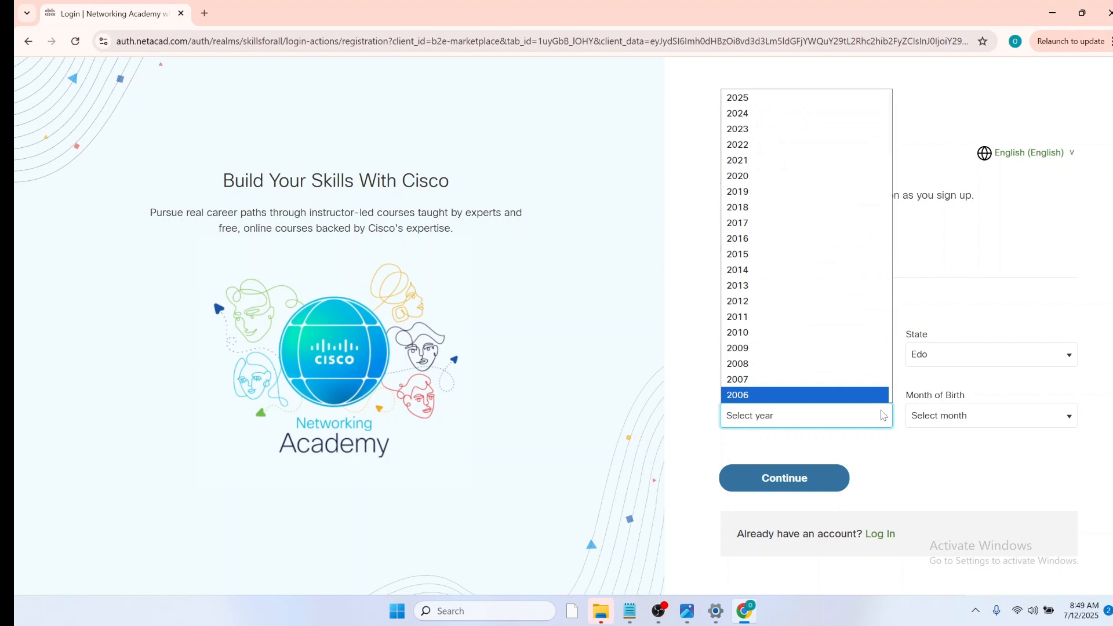
Step: Set birth year 1990 and month September, then continue with the details
{"action": "scroll", "scroll_direction": "down", "scroll_amount": 3}
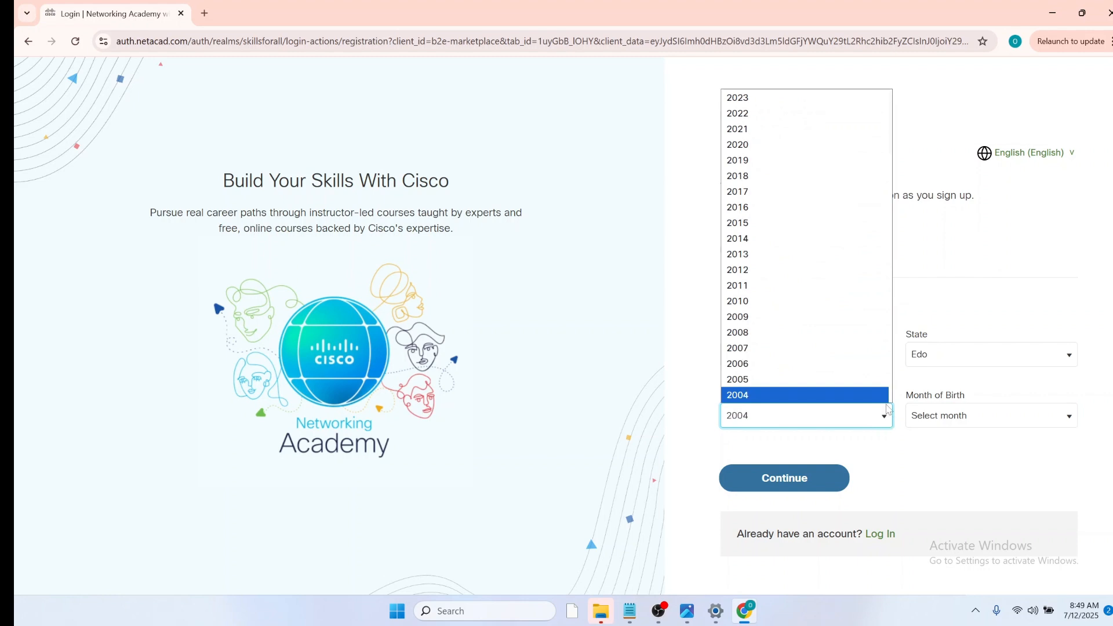
{"action": "scroll", "scroll_direction": "down", "scroll_amount": 3}
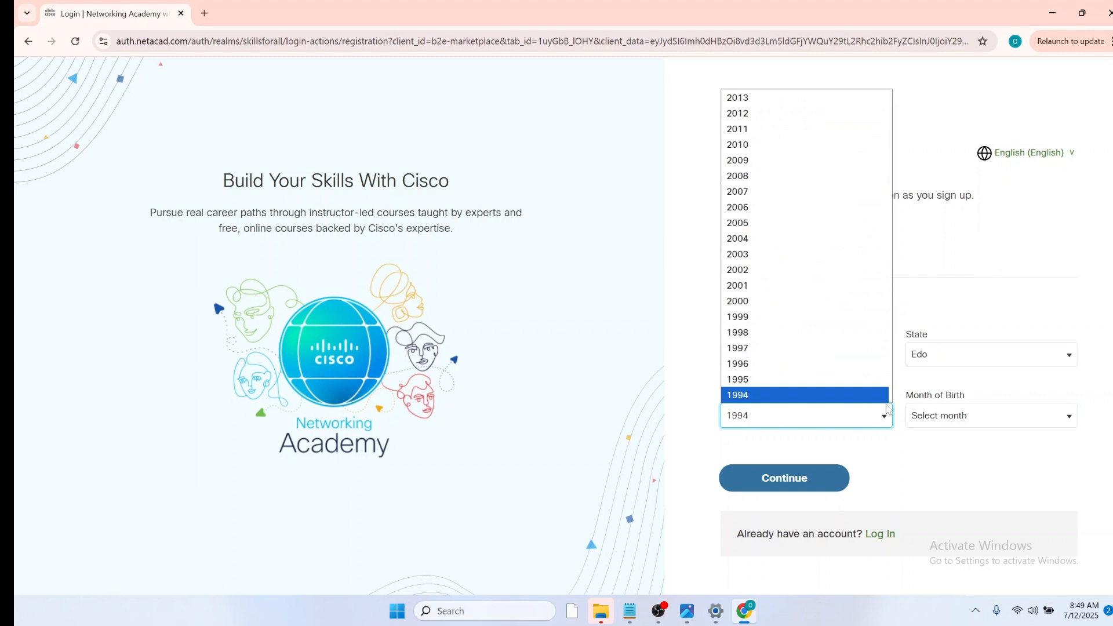
{"action": "scroll", "scroll_direction": "down", "scroll_amount": 3}
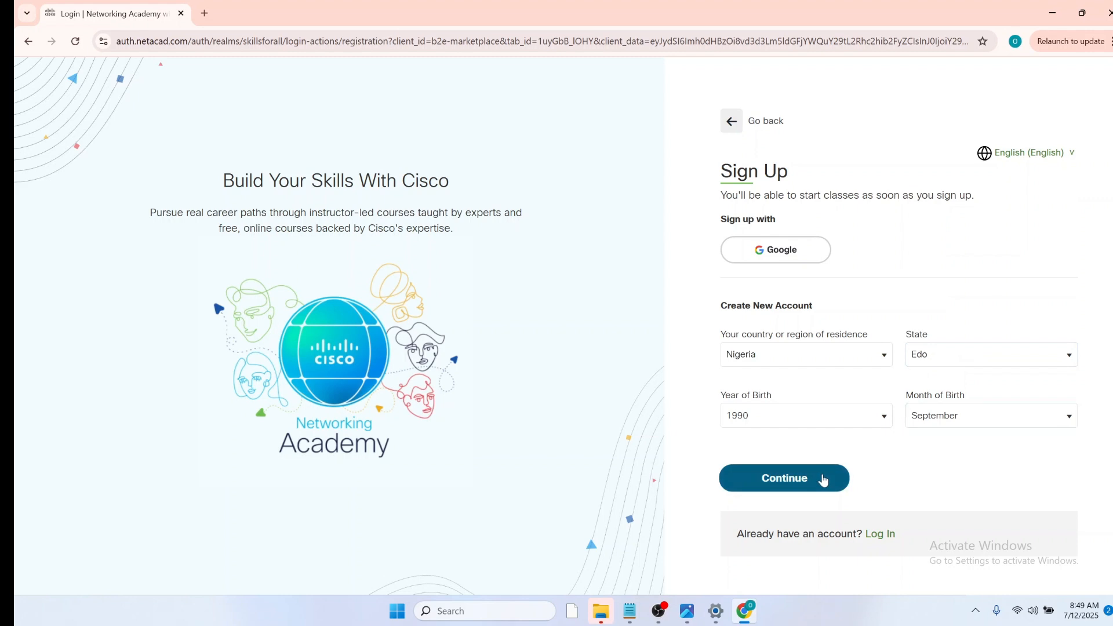
{"action": "left_click", "coordinate": [784, 478]}
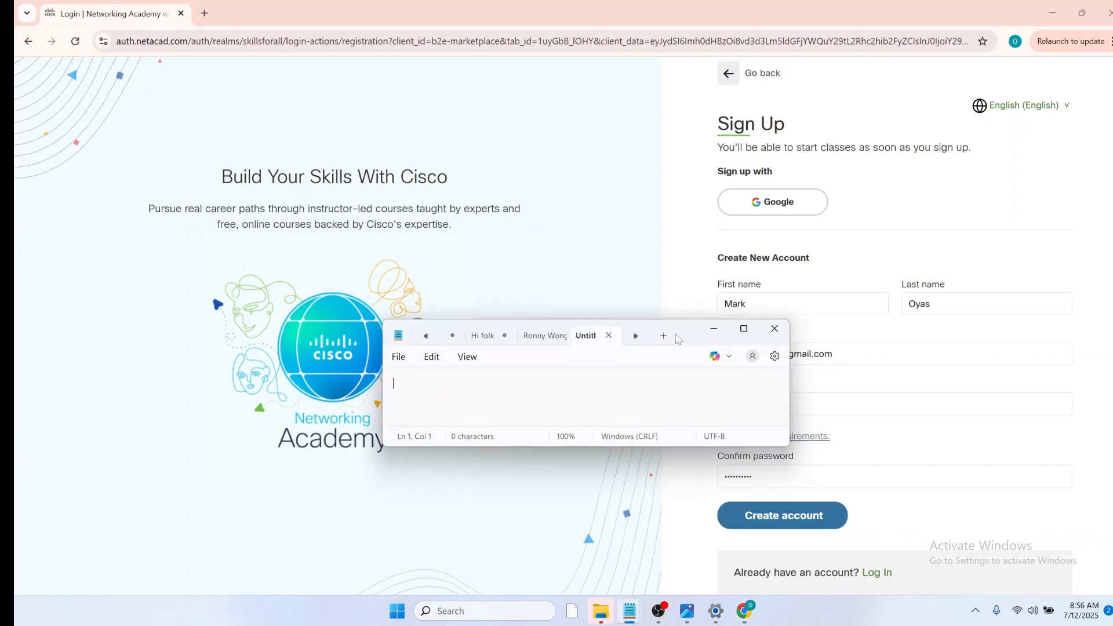
{"action": "mouse_move", "coordinate": [793, 505]}
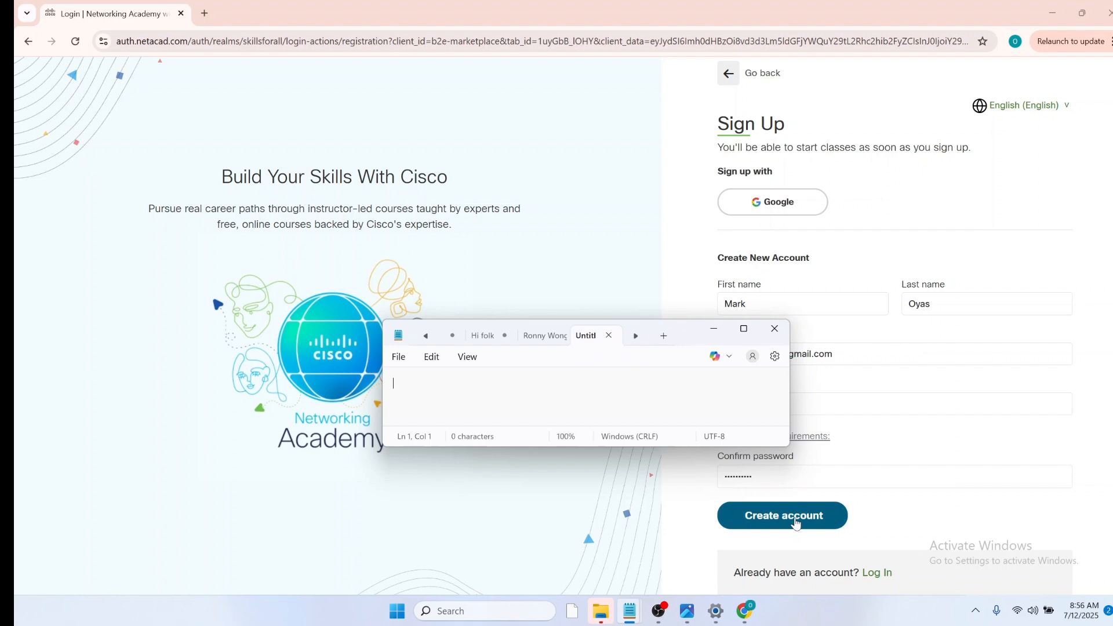
Step: Submit the filled name, email and password fields to create the account
{"action": "left_click", "coordinate": [780, 515]}
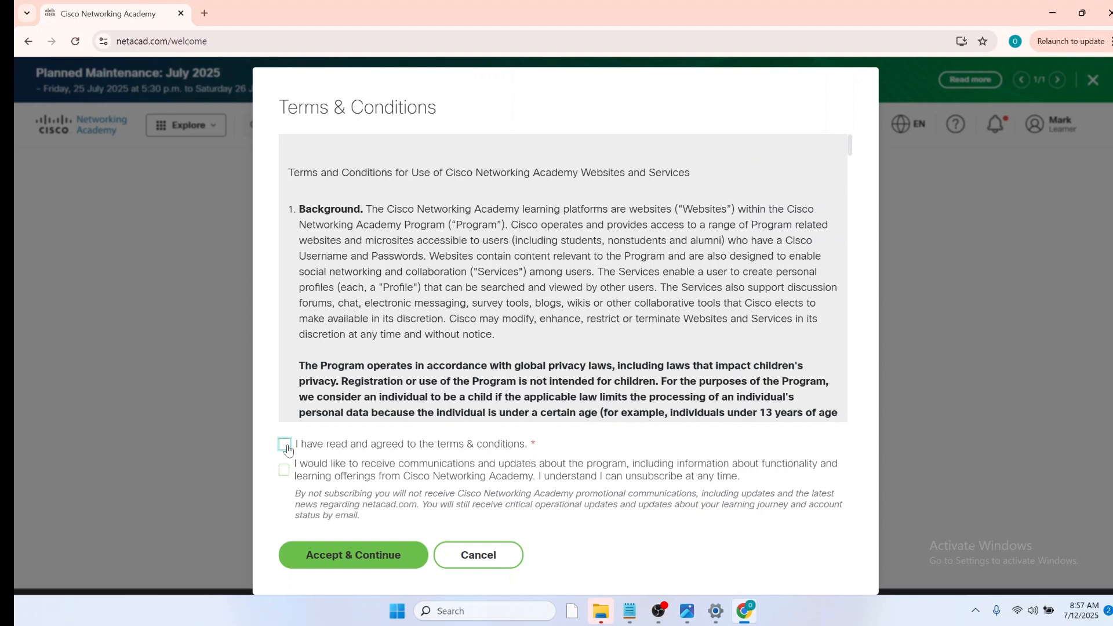
Step: Agree to the Terms & Conditions and continue to the My Learning dashboard
{"action": "left_click", "coordinate": [285, 444]}
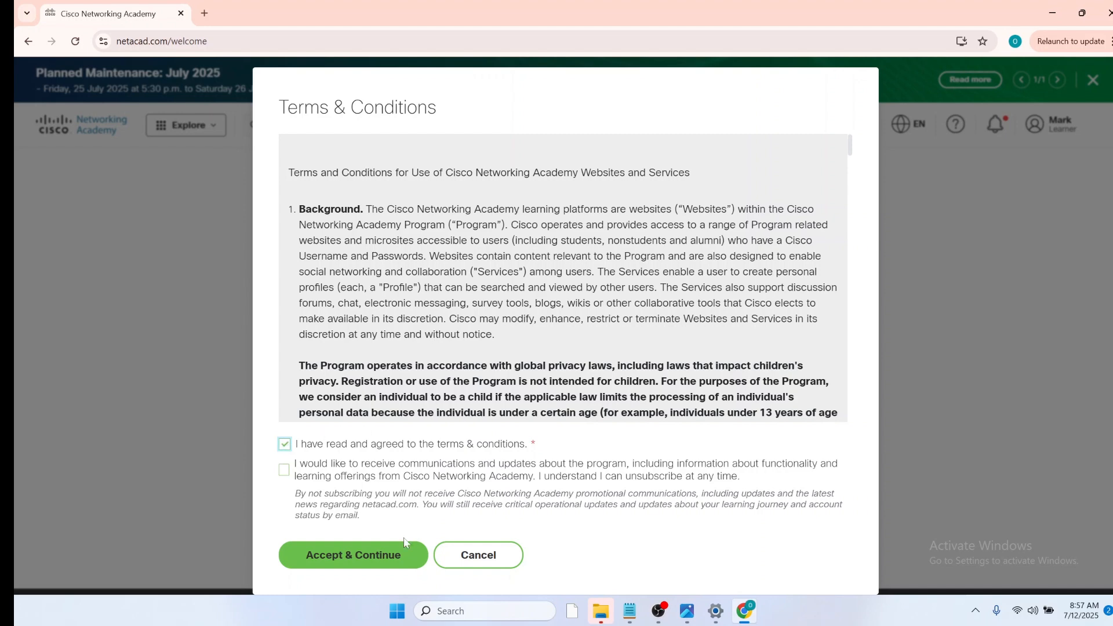
{"action": "left_click", "coordinate": [353, 554]}
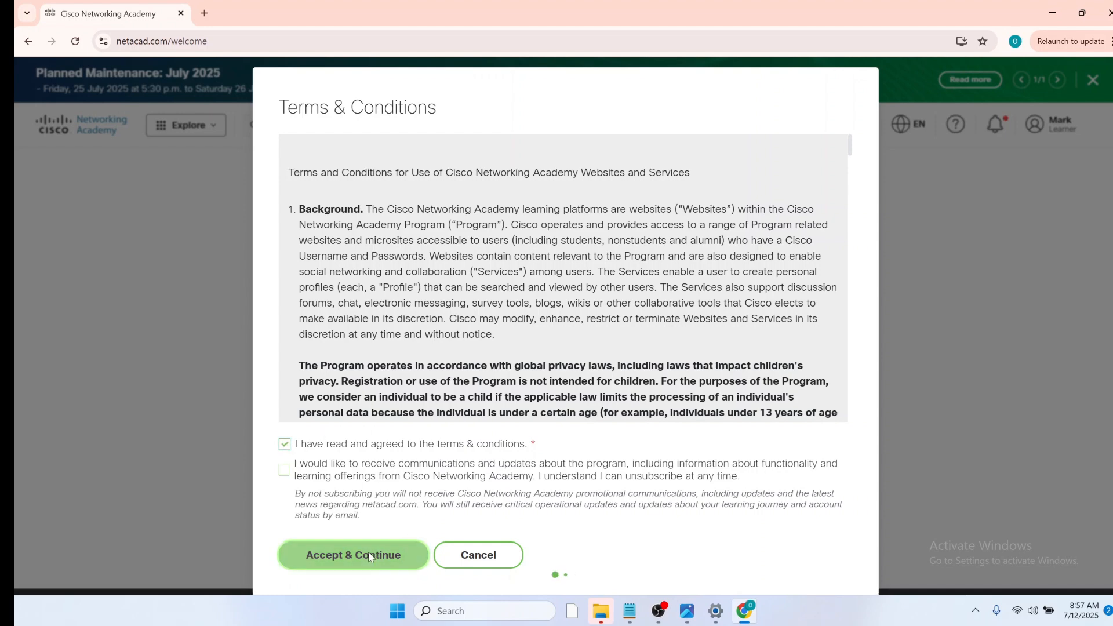
{"action": "left_click", "coordinate": [352, 555]}
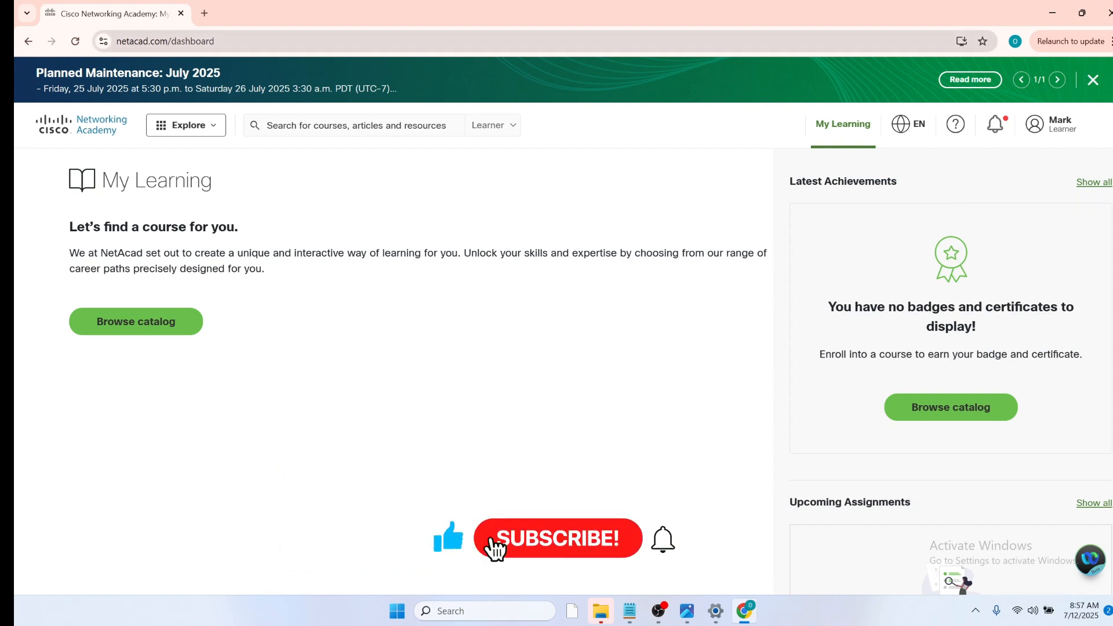
Step: Browse the Learning Catalog from the My Learning dashboard
{"action": "left_click", "coordinate": [558, 538]}
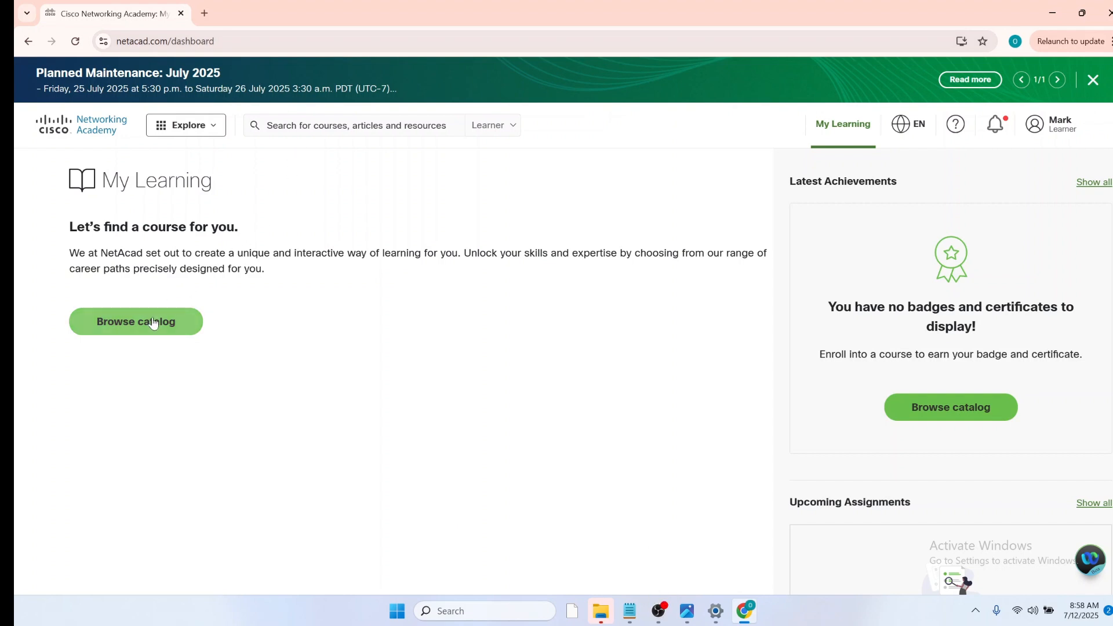
{"action": "left_click", "coordinate": [135, 321]}
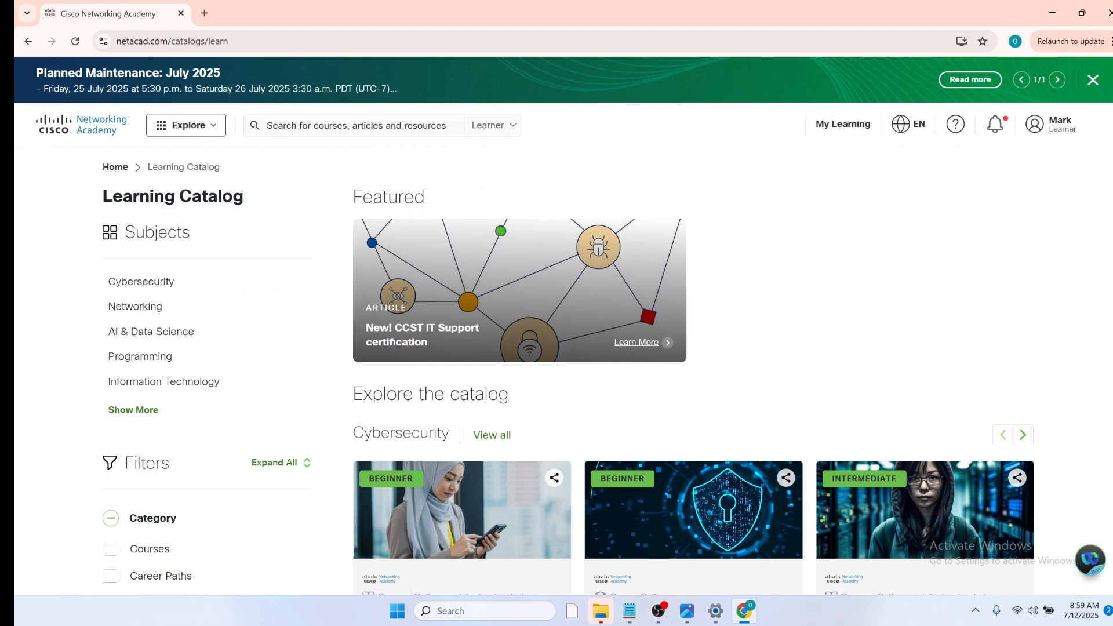
Step: Find and open the Getting Started with Cisco Packet Tracer course in the catalog
{"action": "scroll", "scroll_direction": "down", "scroll_amount": 3}
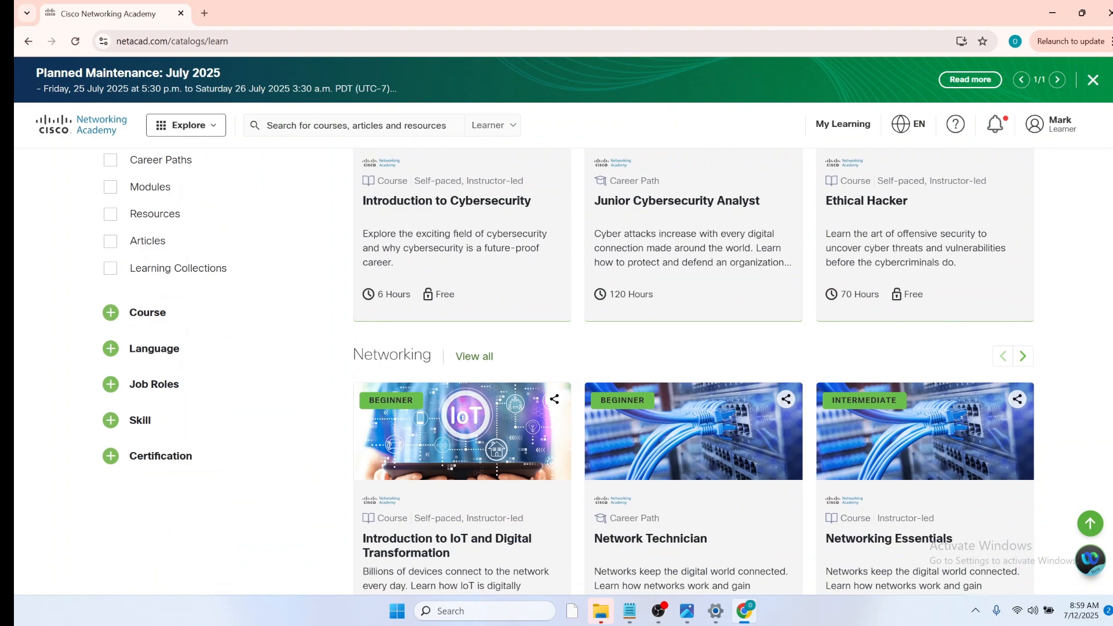
{"action": "scroll", "scroll_direction": "down", "scroll_amount": 3}
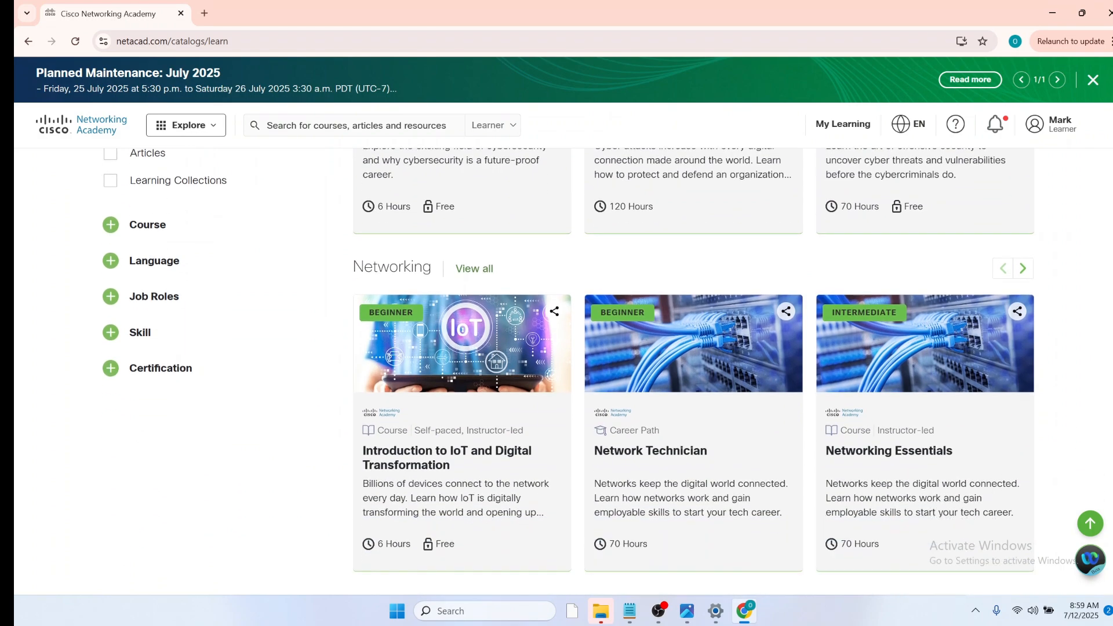
{"action": "scroll", "scroll_direction": "down", "scroll_amount": 3}
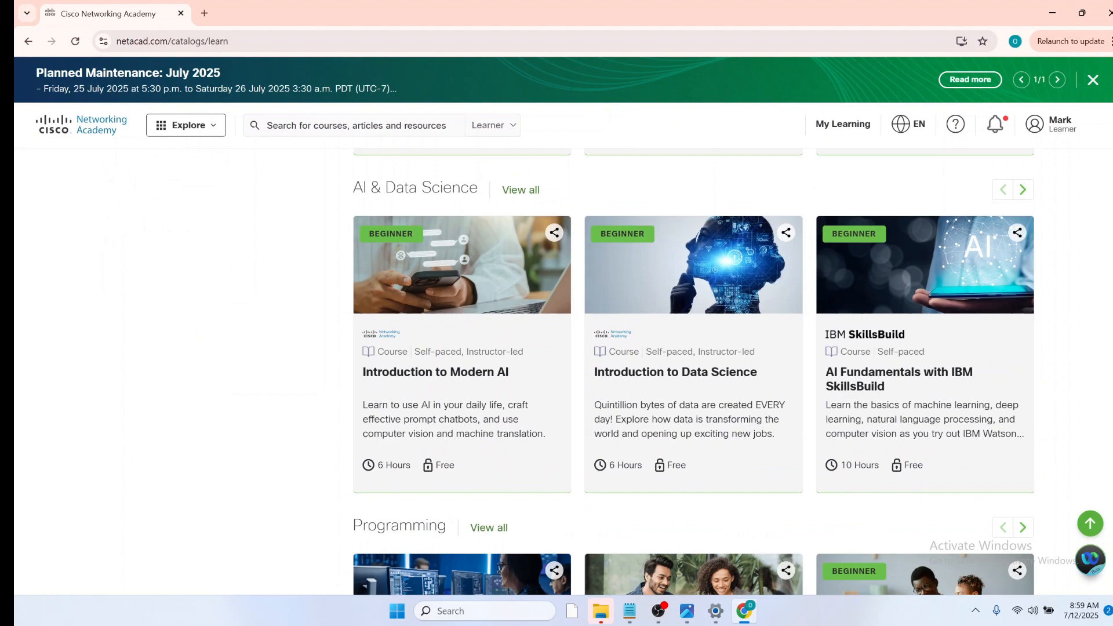
{"action": "scroll", "scroll_direction": "down", "scroll_amount": 3}
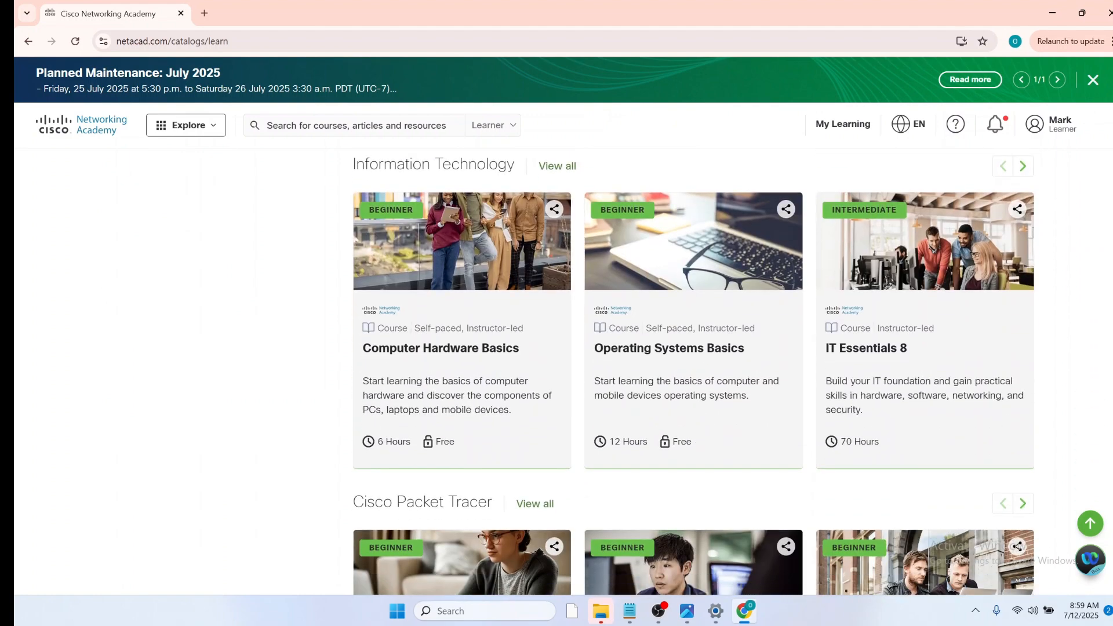
{"action": "scroll", "scroll_direction": "down", "scroll_amount": 3}
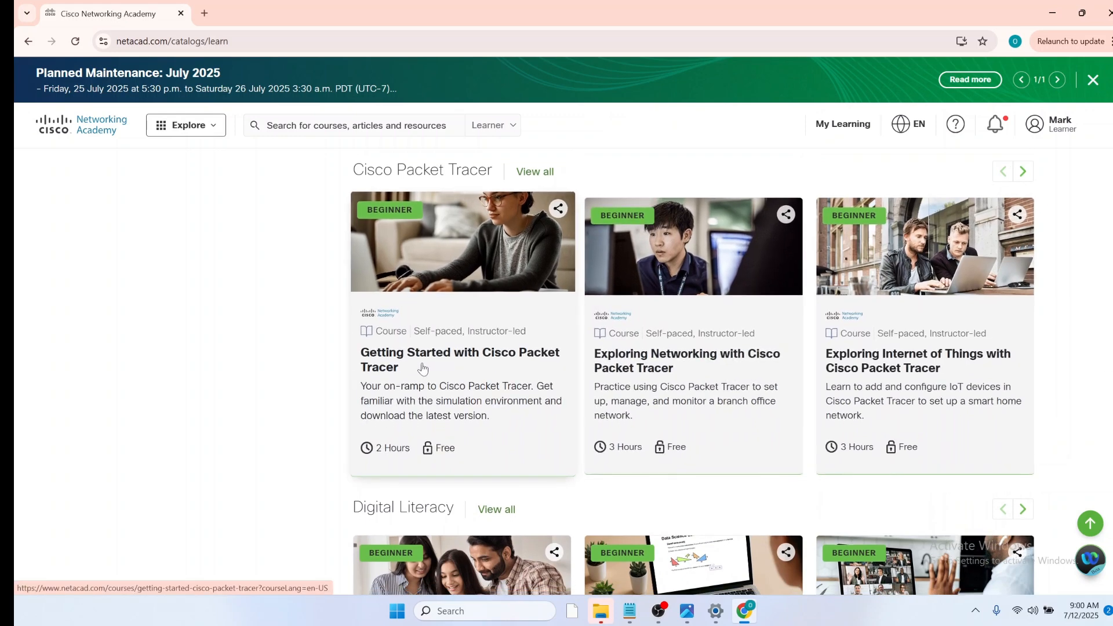
{"action": "mouse_move", "coordinate": [423, 369]}
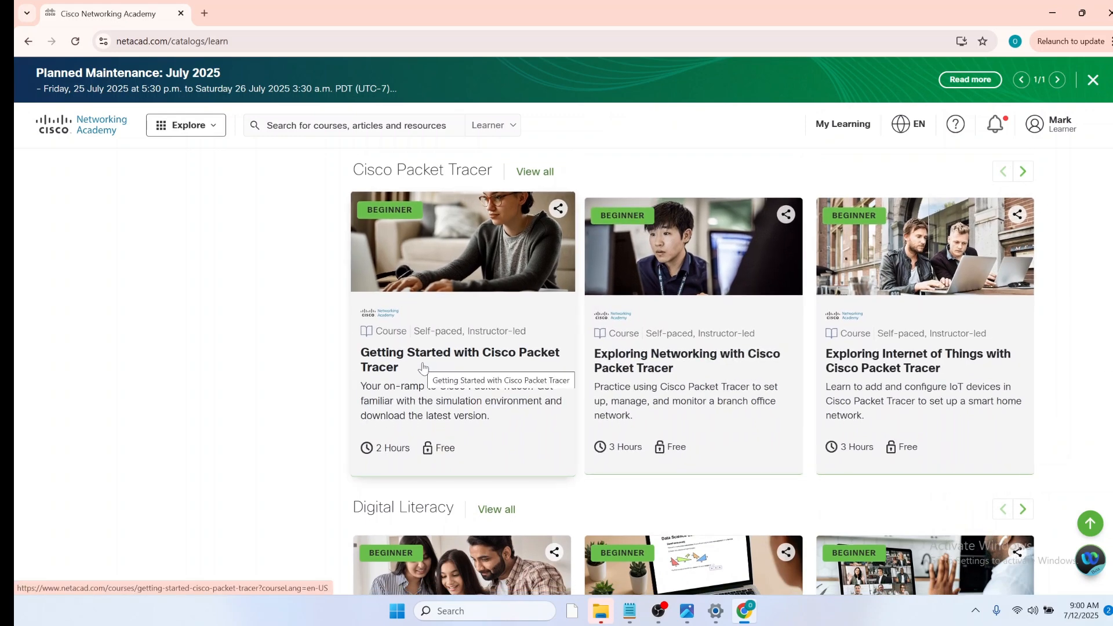
{"action": "left_click", "coordinate": [459, 360]}
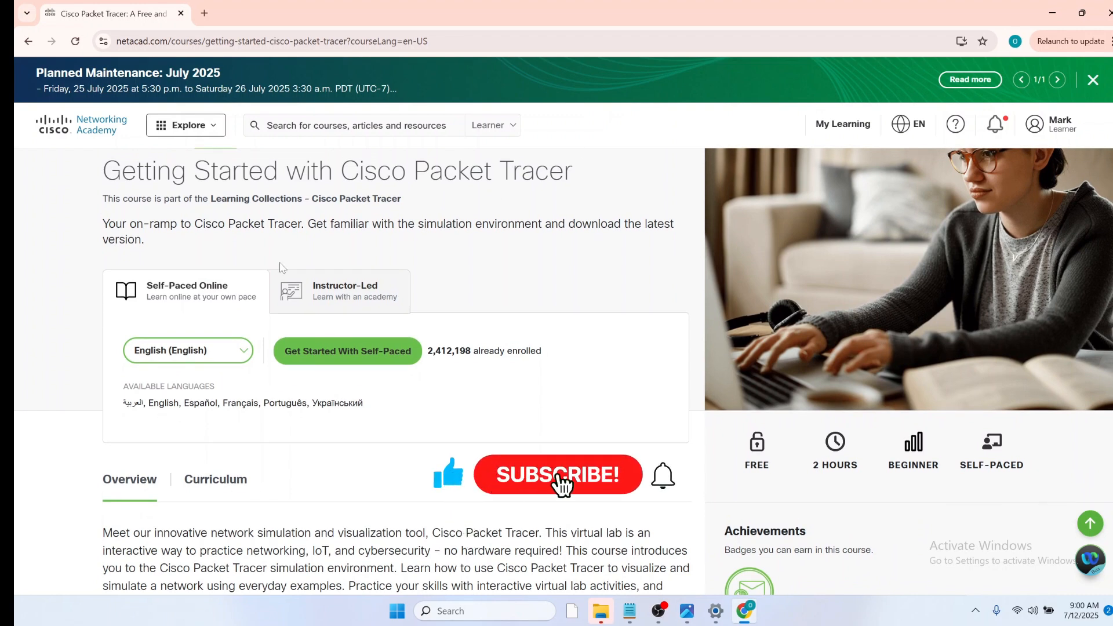
Step: Start the course self-paced and go to lesson 1.0.3 Download Cisco Packet Tracer
{"action": "left_click", "coordinate": [558, 476]}
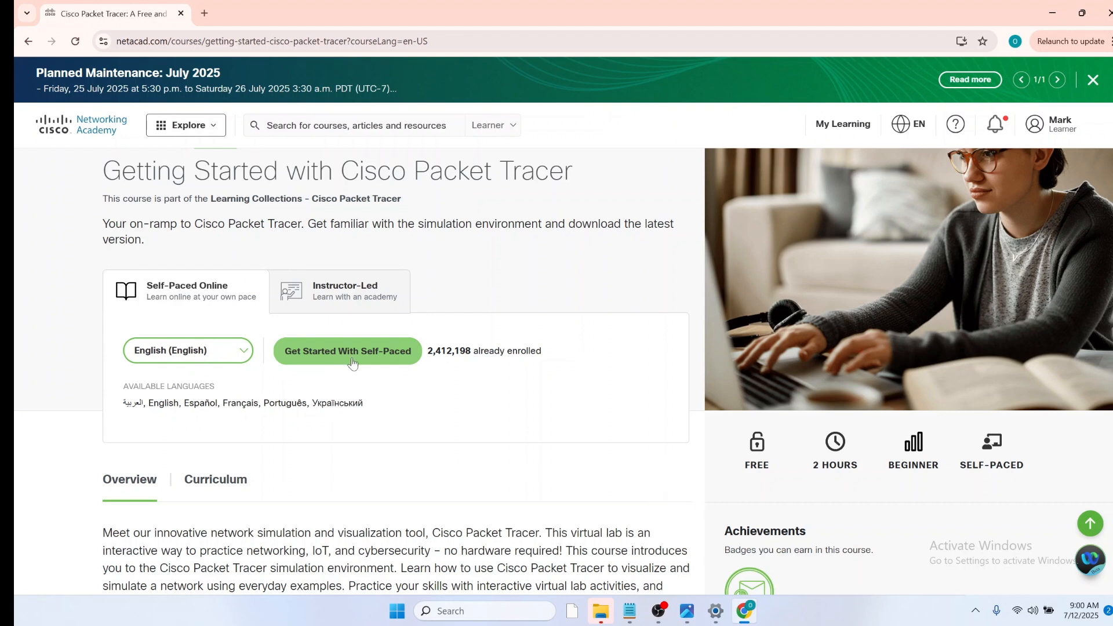
{"action": "left_click", "coordinate": [347, 350]}
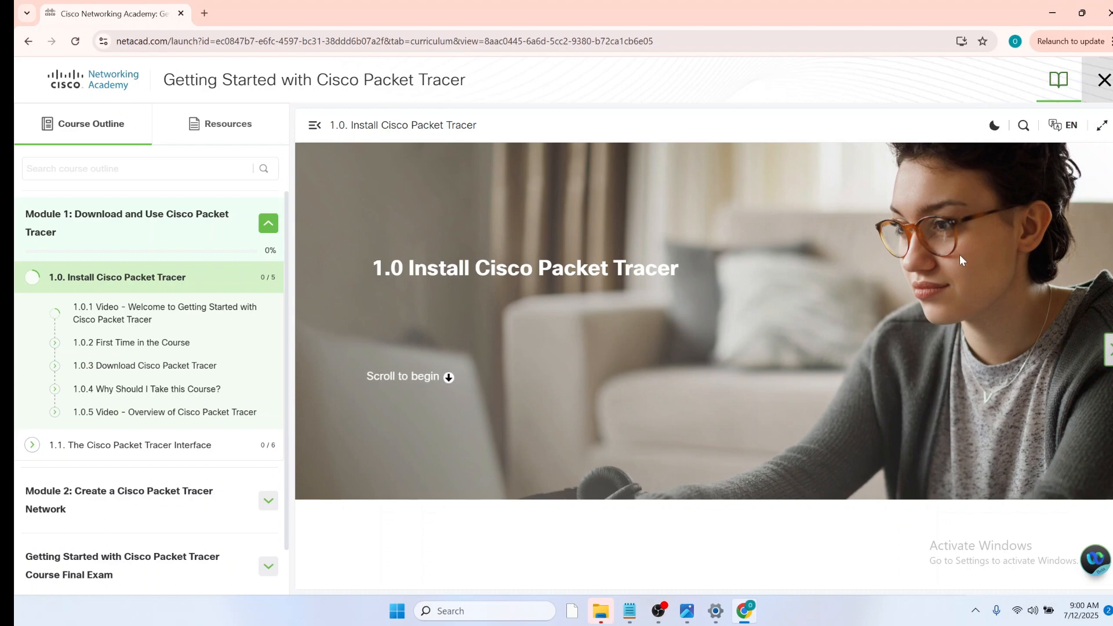
{"action": "mouse_move", "coordinate": [542, 325]}
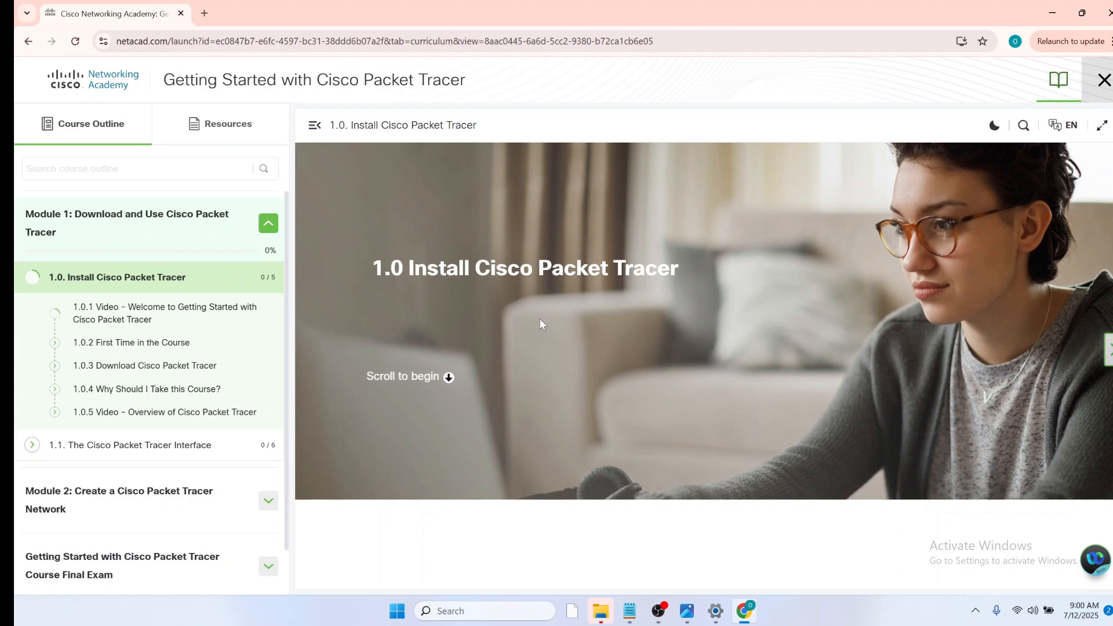
{"action": "mouse_move", "coordinate": [438, 299]}
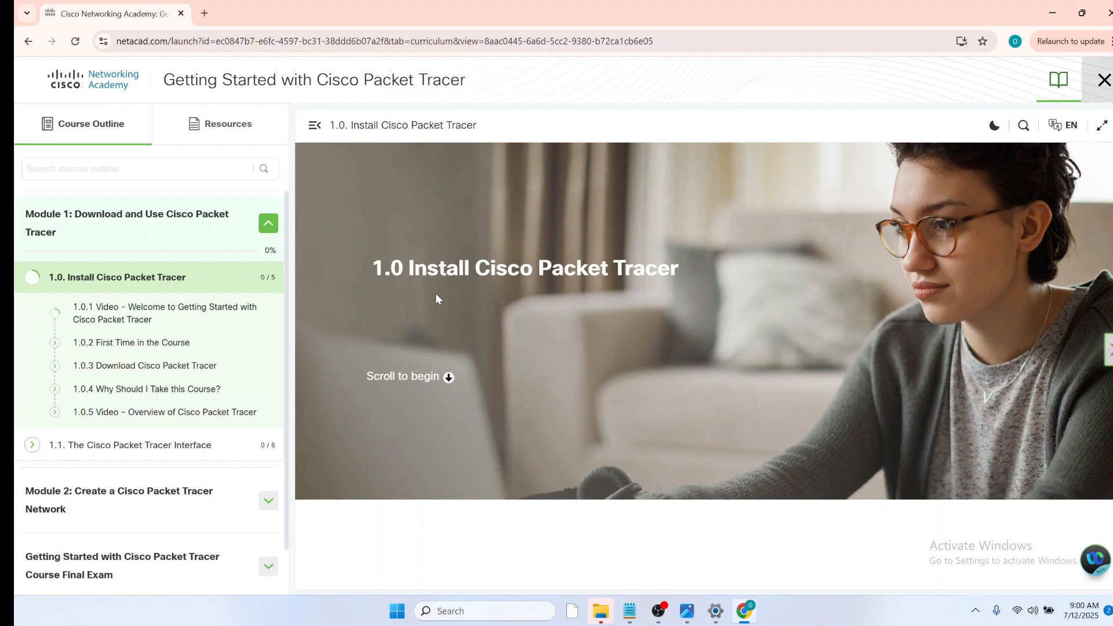
{"action": "mouse_move", "coordinate": [885, 280]}
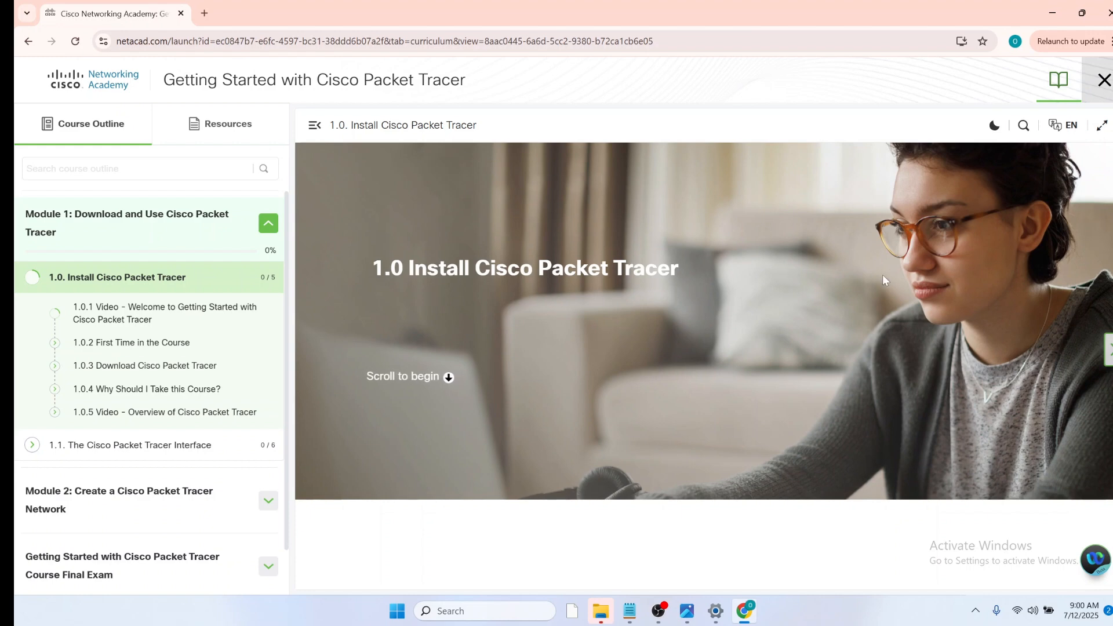
{"action": "mouse_move", "coordinate": [1012, 278]}
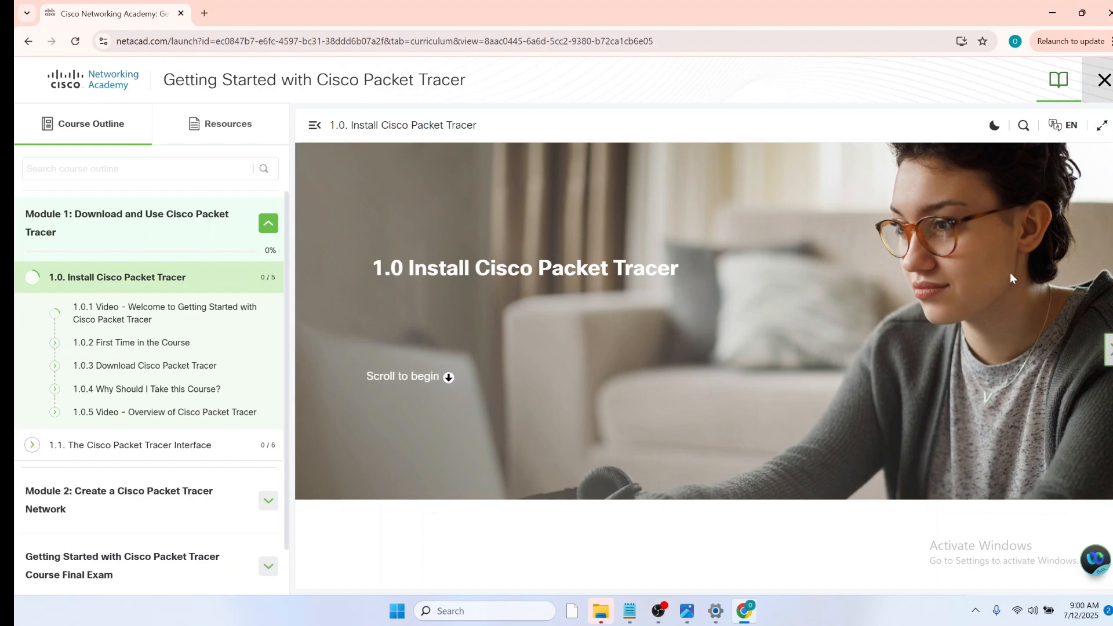
{"action": "scroll", "scroll_direction": "down", "scroll_amount": 3}
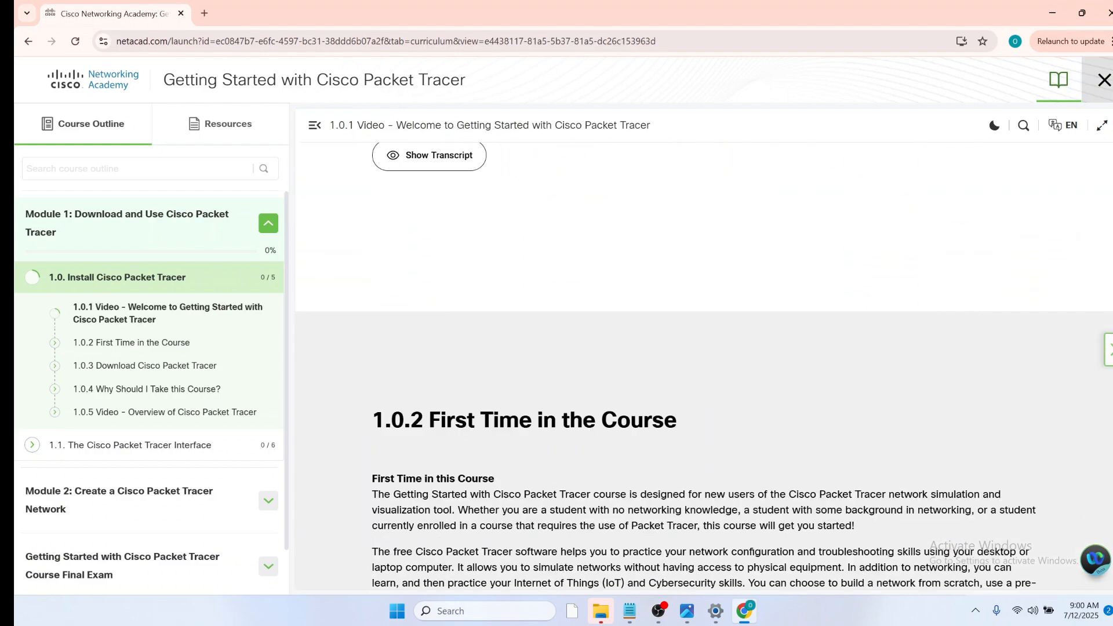
{"action": "left_click", "coordinate": [145, 365]}
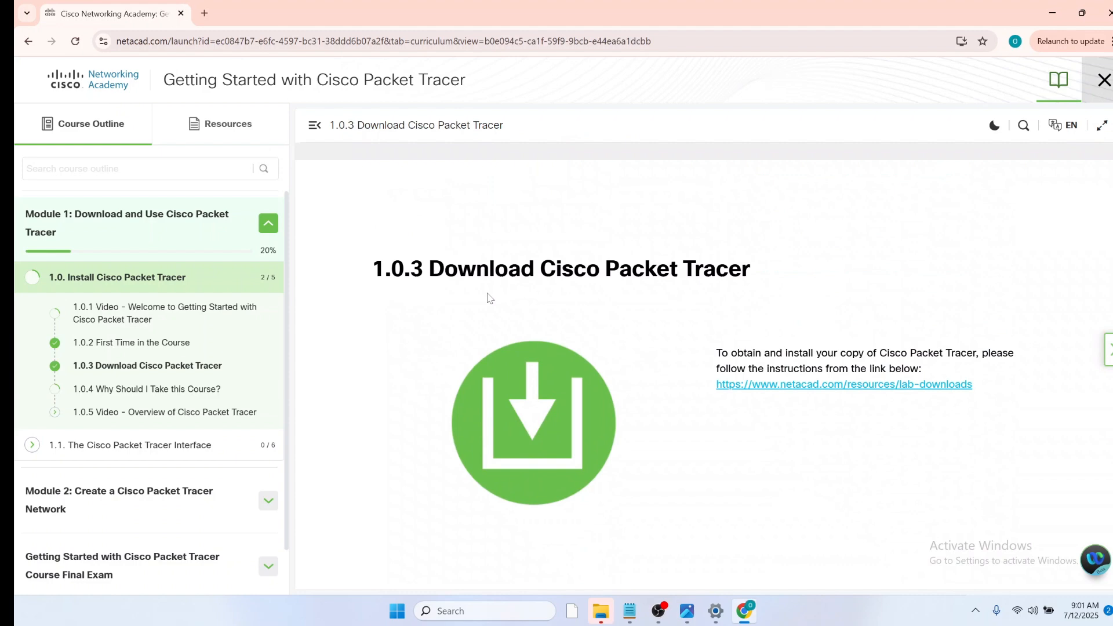
{"action": "mouse_move", "coordinate": [827, 395]}
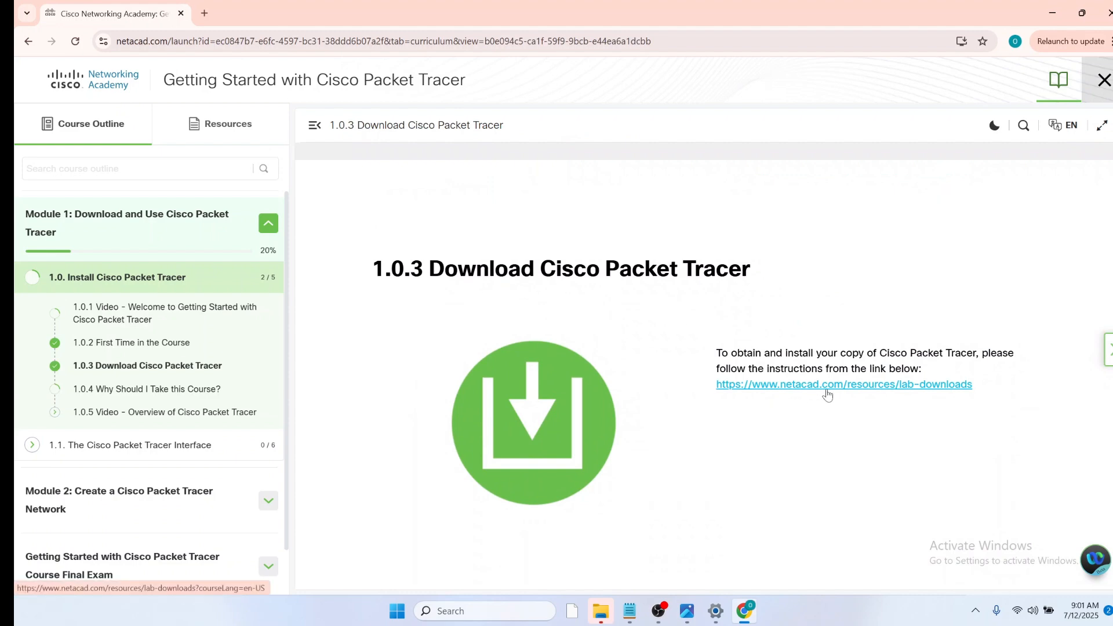
Step: Follow the lab-downloads link to the Resource Hub page in a new tab
{"action": "left_click", "coordinate": [843, 384]}
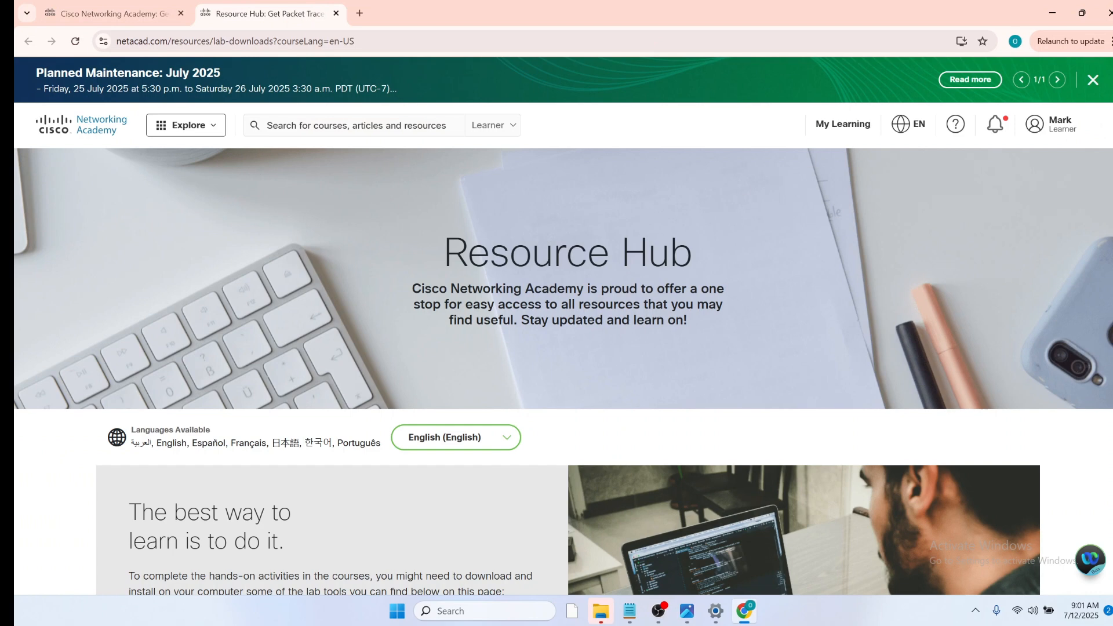
{"action": "mouse_move", "coordinate": [1102, 179]}
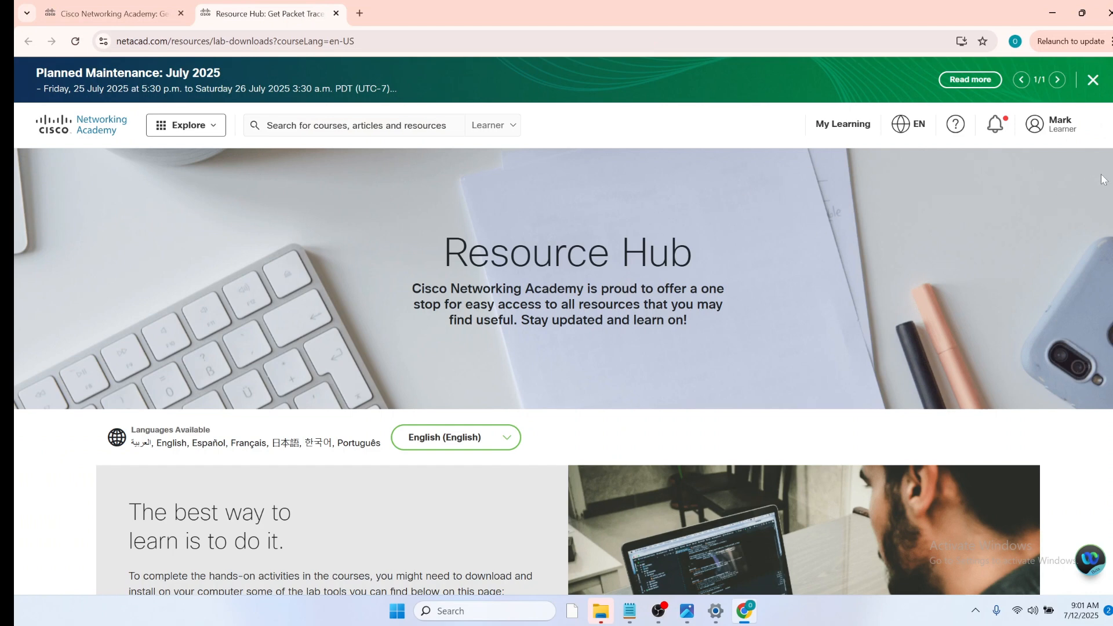
Step: Download the Packet Tracer 8.2.2 Windows 64bit installer and check its progress
{"action": "scroll", "scroll_direction": "down", "scroll_amount": 3}
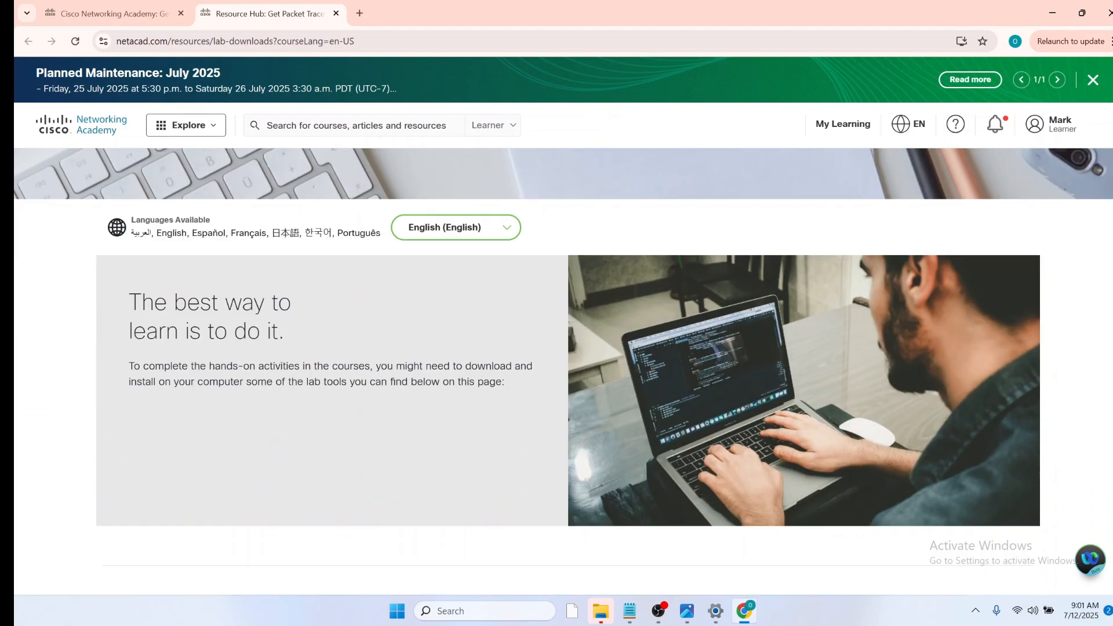
{"action": "scroll", "scroll_direction": "down", "scroll_amount": 3}
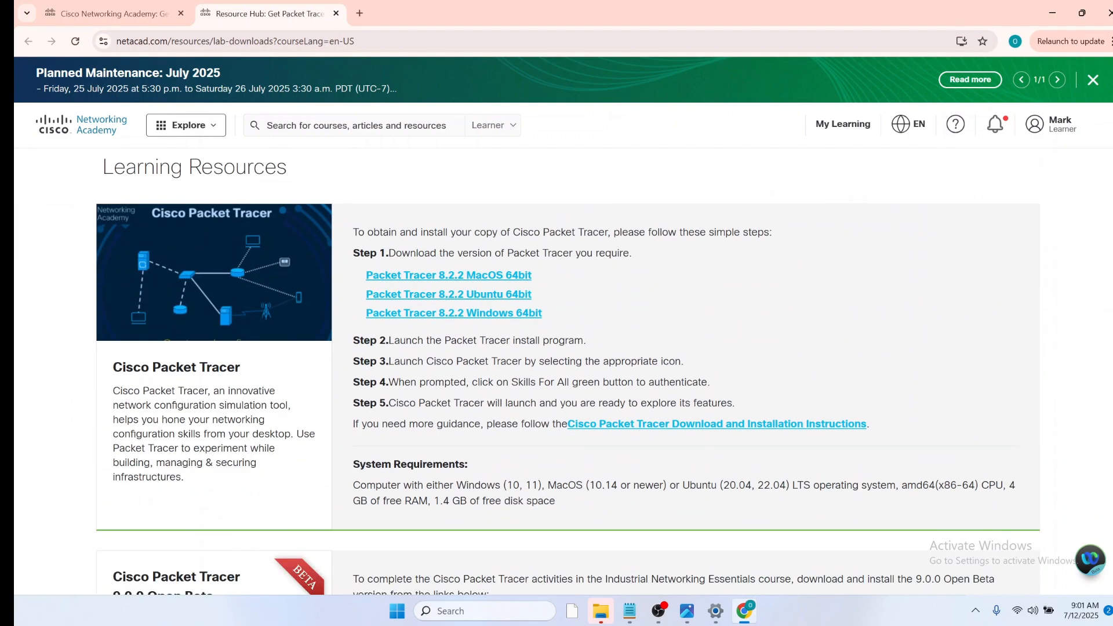
{"action": "mouse_move", "coordinate": [770, 378]}
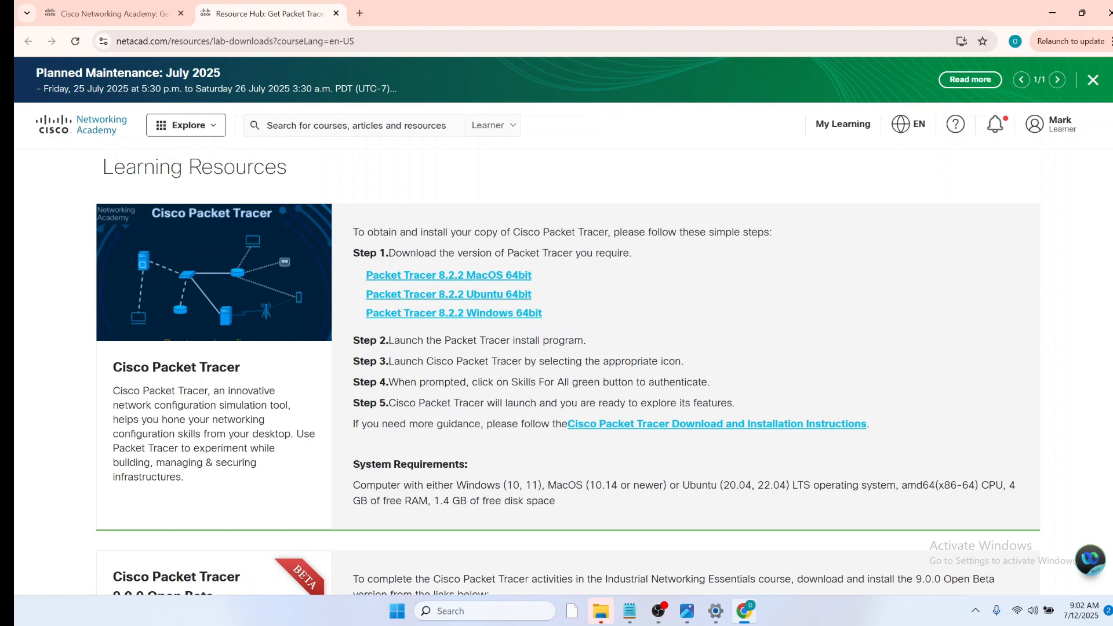
{"action": "mouse_move", "coordinate": [812, 244]}
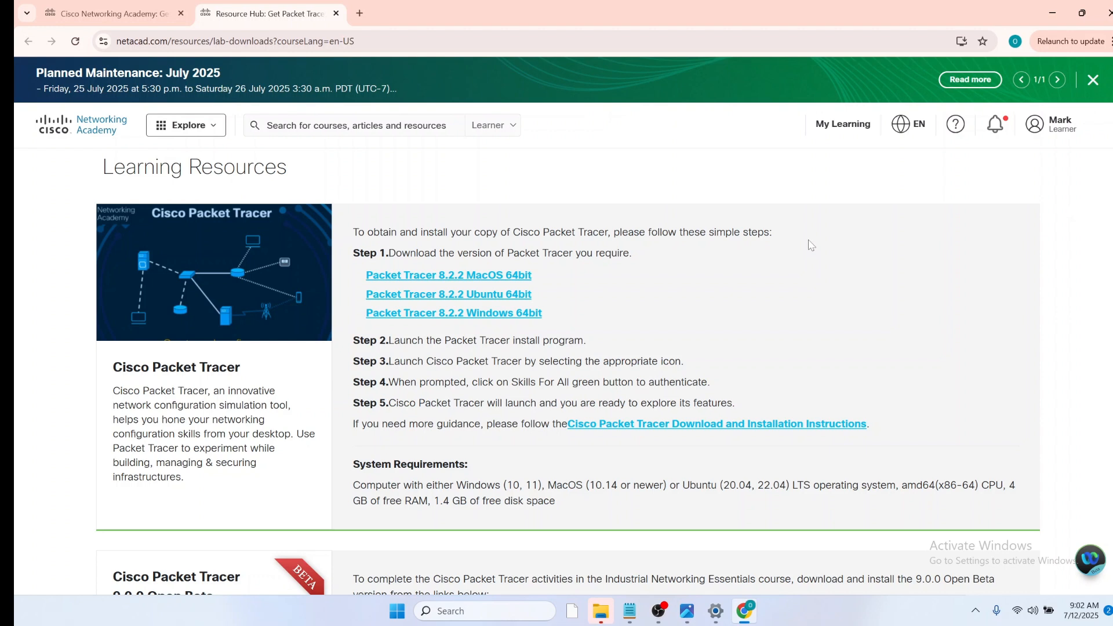
{"action": "mouse_move", "coordinate": [603, 305]}
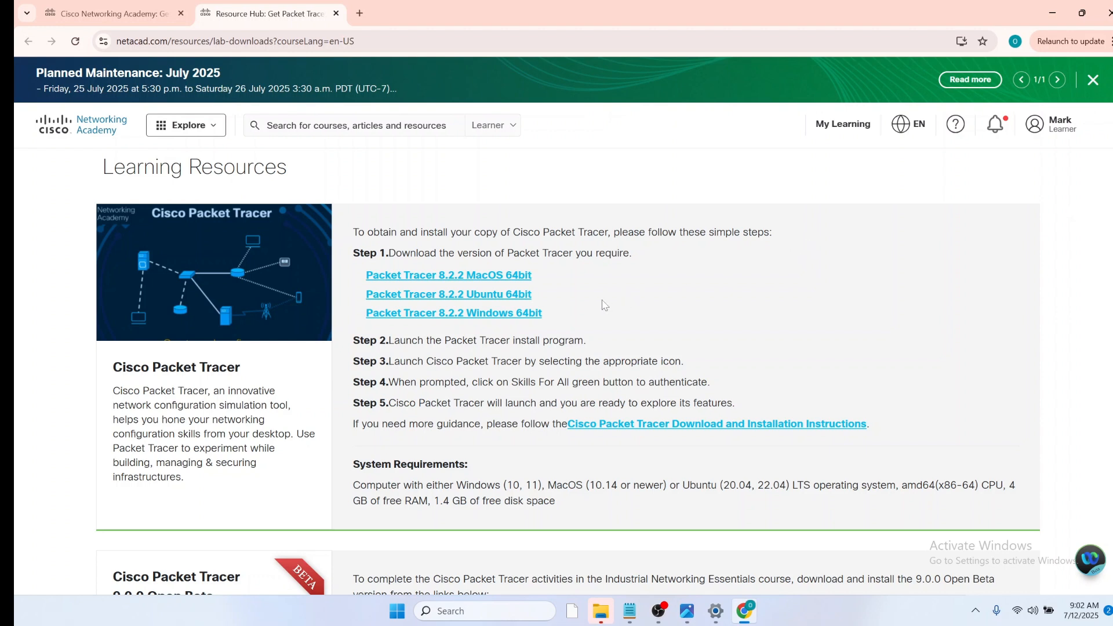
{"action": "mouse_move", "coordinate": [521, 329]}
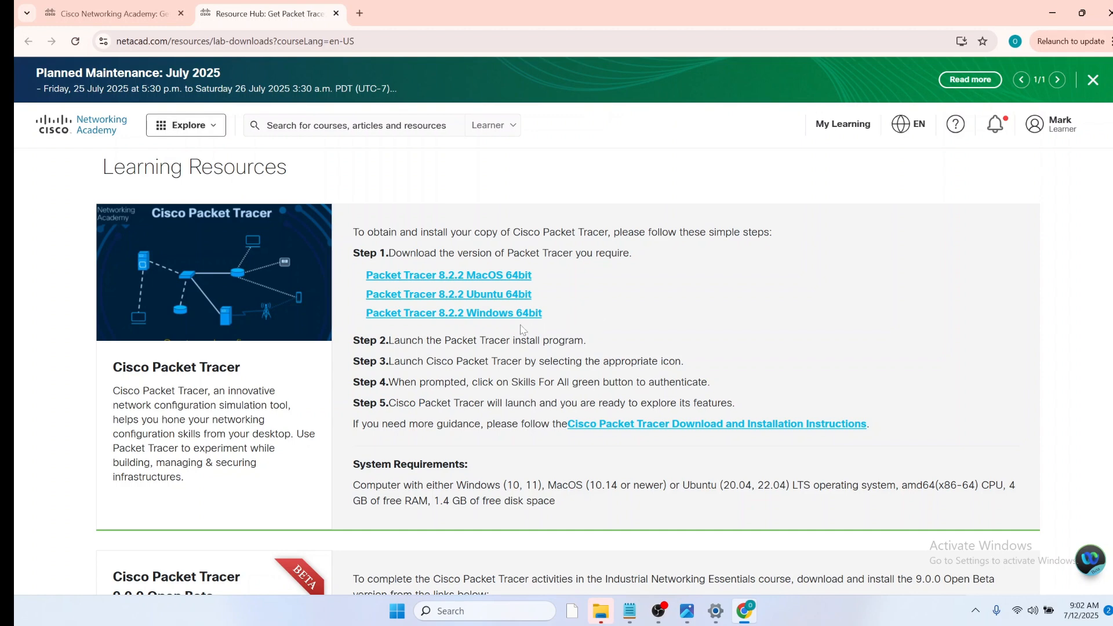
{"action": "left_click", "coordinate": [454, 312]}
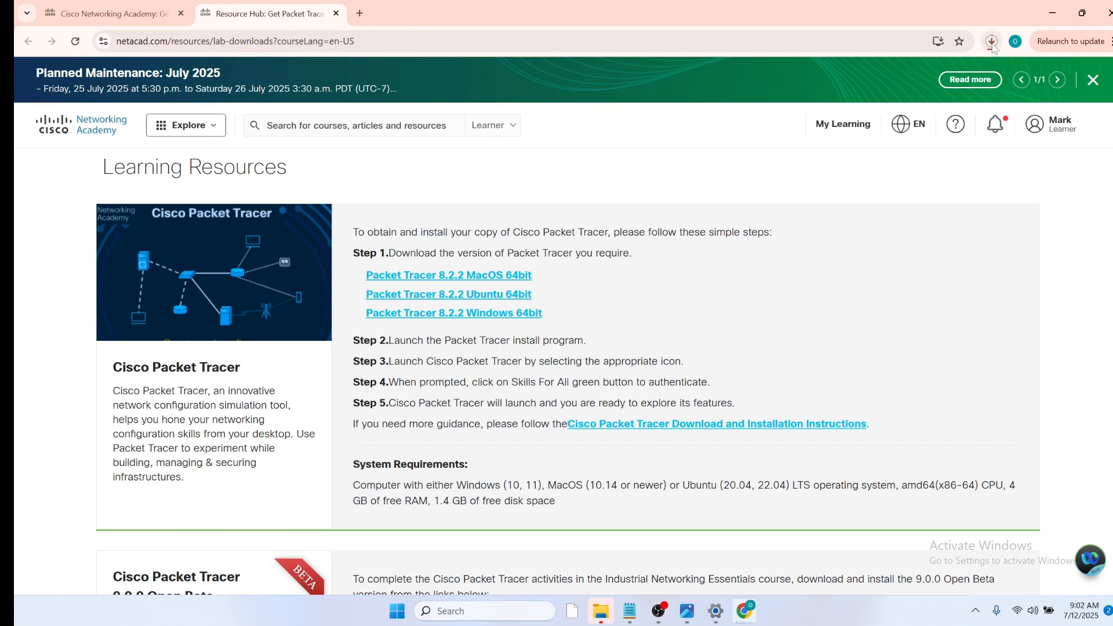
{"action": "left_click", "coordinate": [991, 41]}
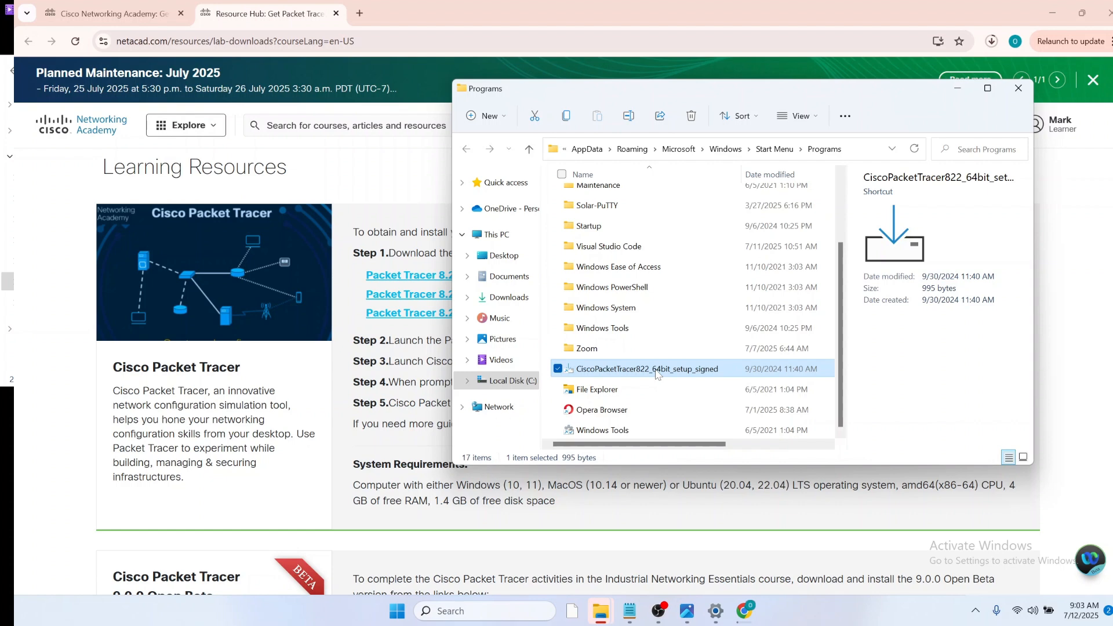
Step: Run the CiscoPacketTracer822_64bit_setup_signed file from the Start Menu Programs folder
{"action": "right_click", "coordinate": [645, 369]}
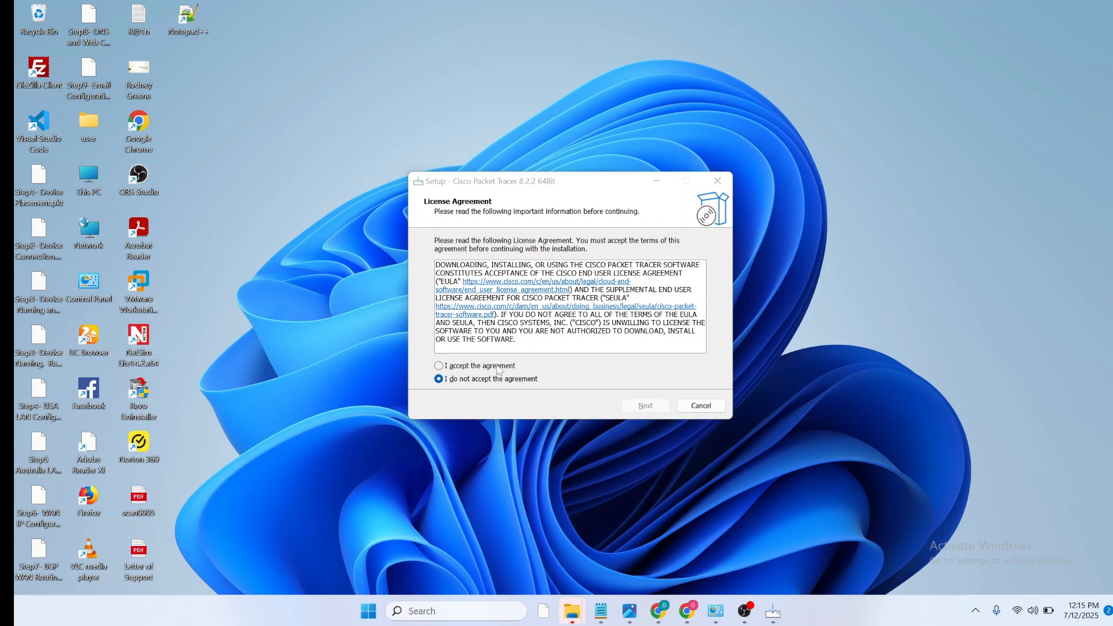
Step: Accept the licence and keep C:\Program Files\Cisco Packet Tracer 8.2.2, confirming the existing folder
{"action": "left_click", "coordinate": [438, 365]}
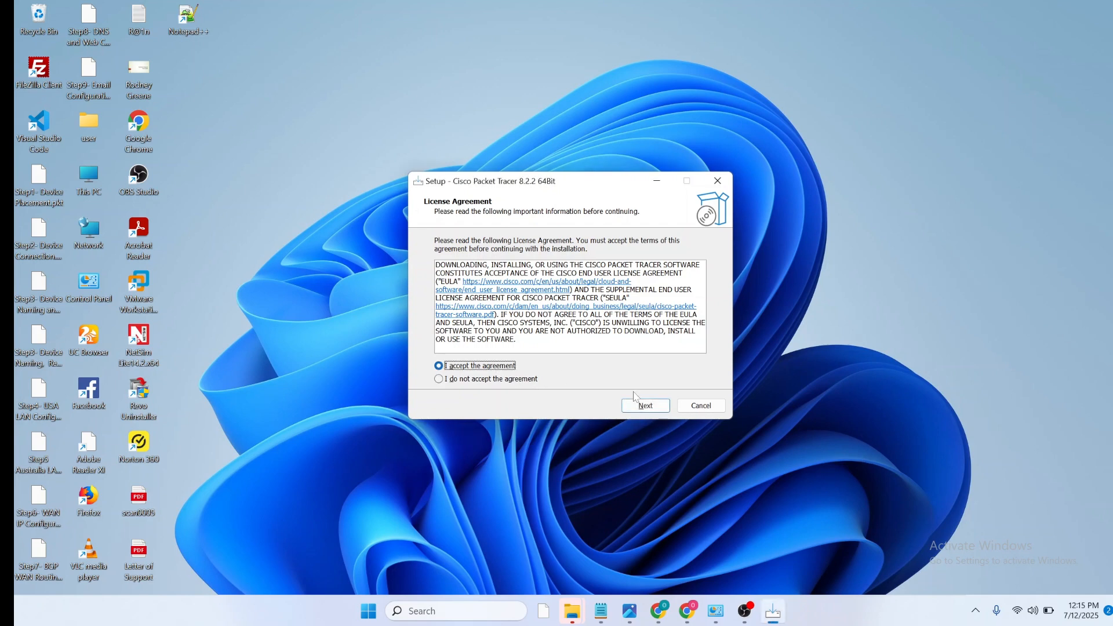
{"action": "left_click", "coordinate": [645, 406]}
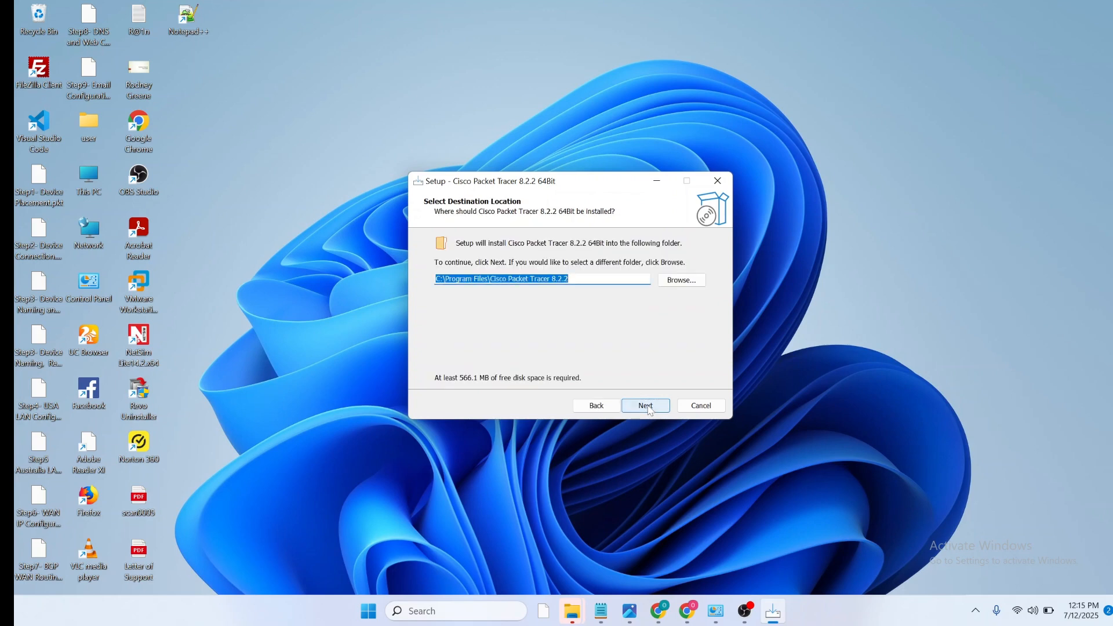
{"action": "left_click", "coordinate": [645, 406]}
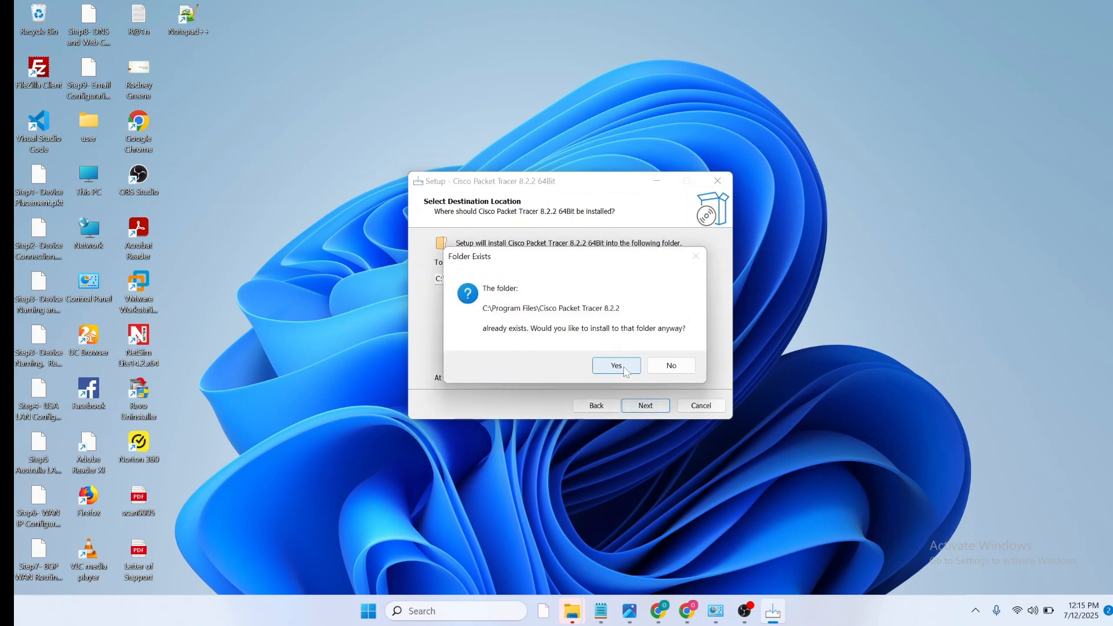
{"action": "left_click", "coordinate": [615, 365]}
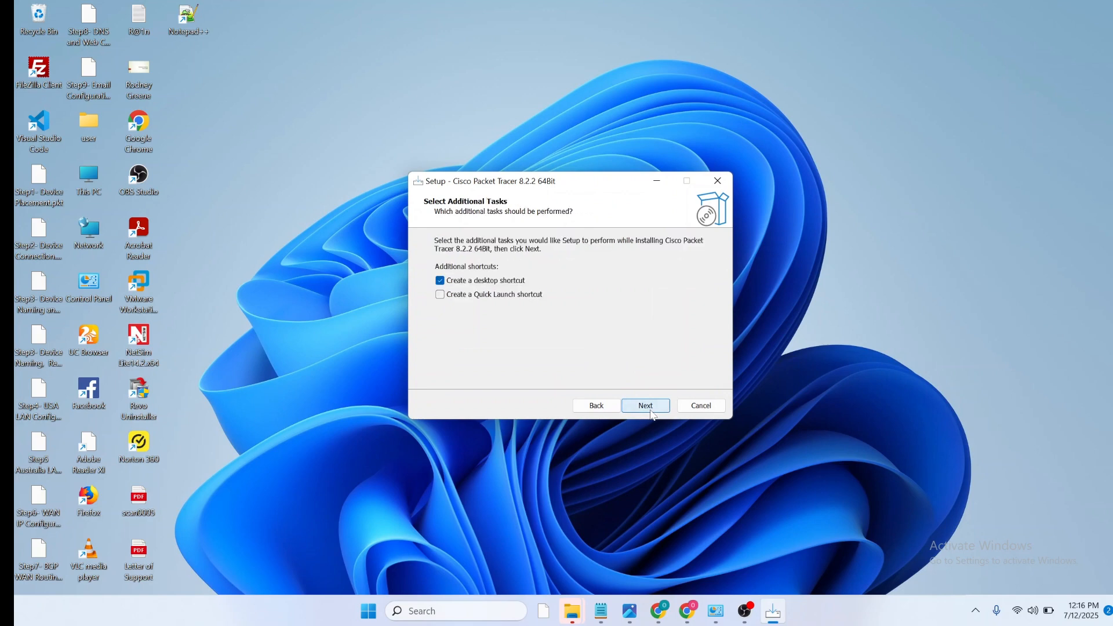
Step: Keep the desktop shortcut option and start the installation
{"action": "left_click", "coordinate": [645, 406]}
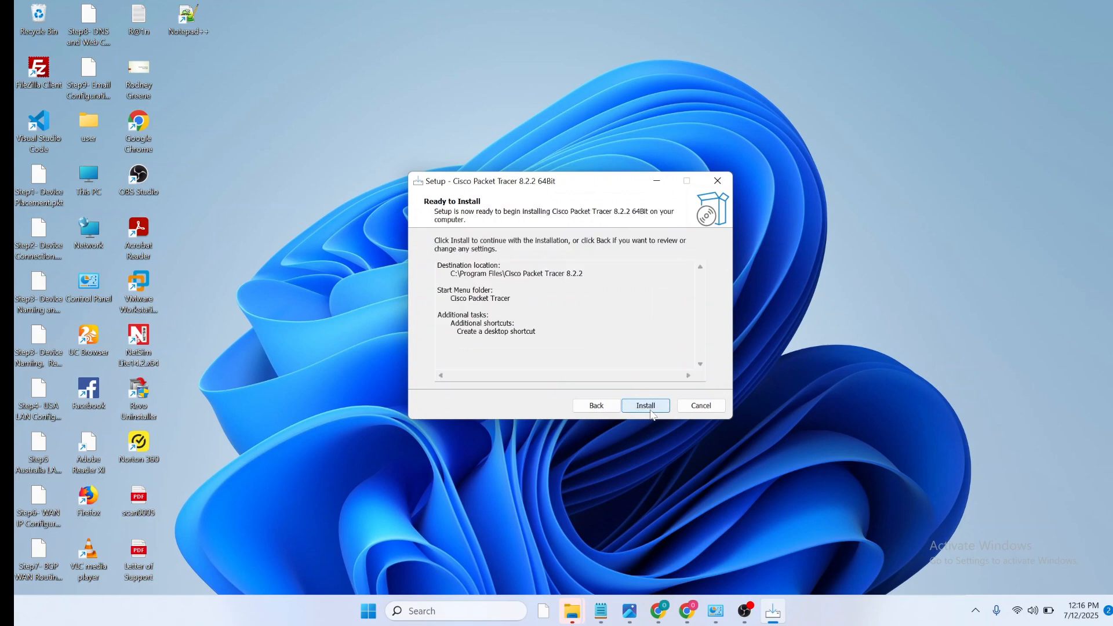
{"action": "left_click", "coordinate": [645, 406]}
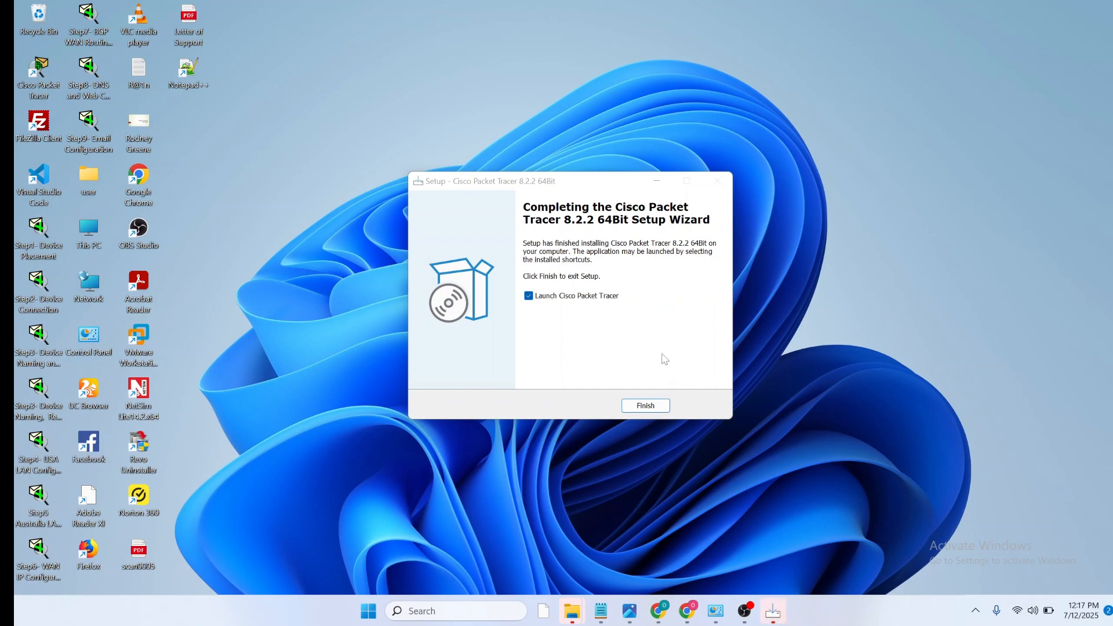
{"action": "mouse_move", "coordinate": [577, 324]}
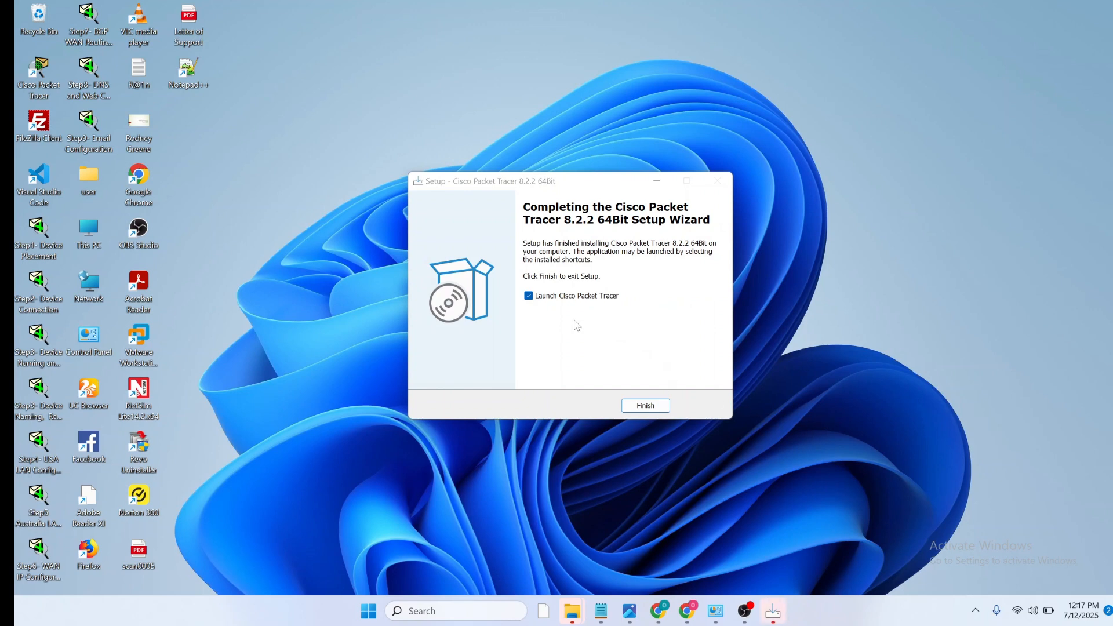
Step: Finish setup with 'Launch Cisco Packet Tracer' left checked
{"action": "left_click", "coordinate": [529, 296]}
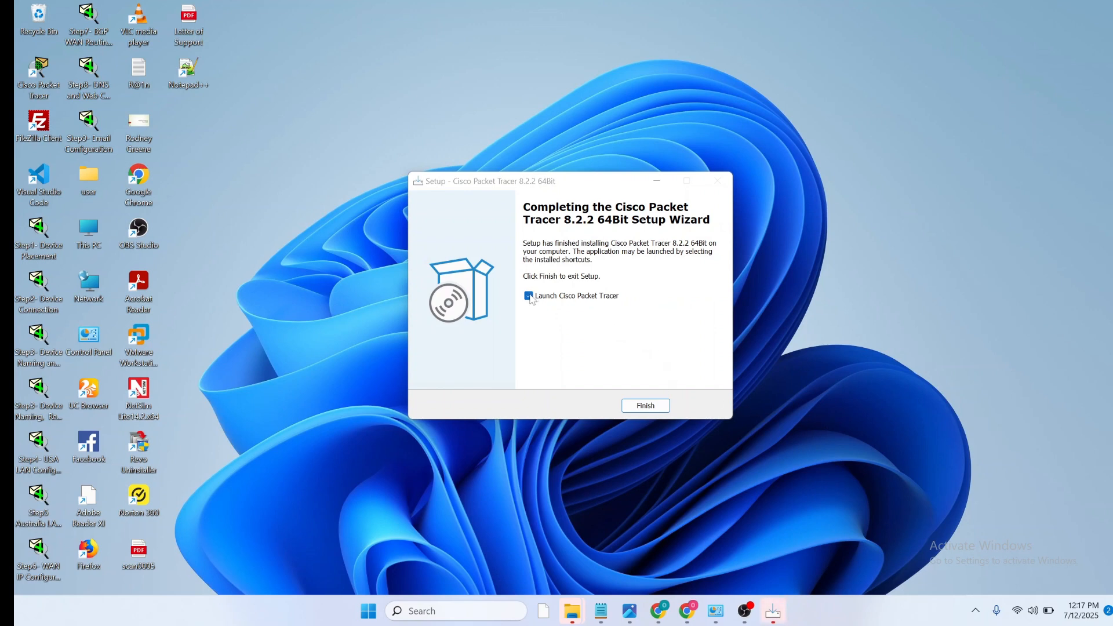
{"action": "left_click", "coordinate": [529, 295]}
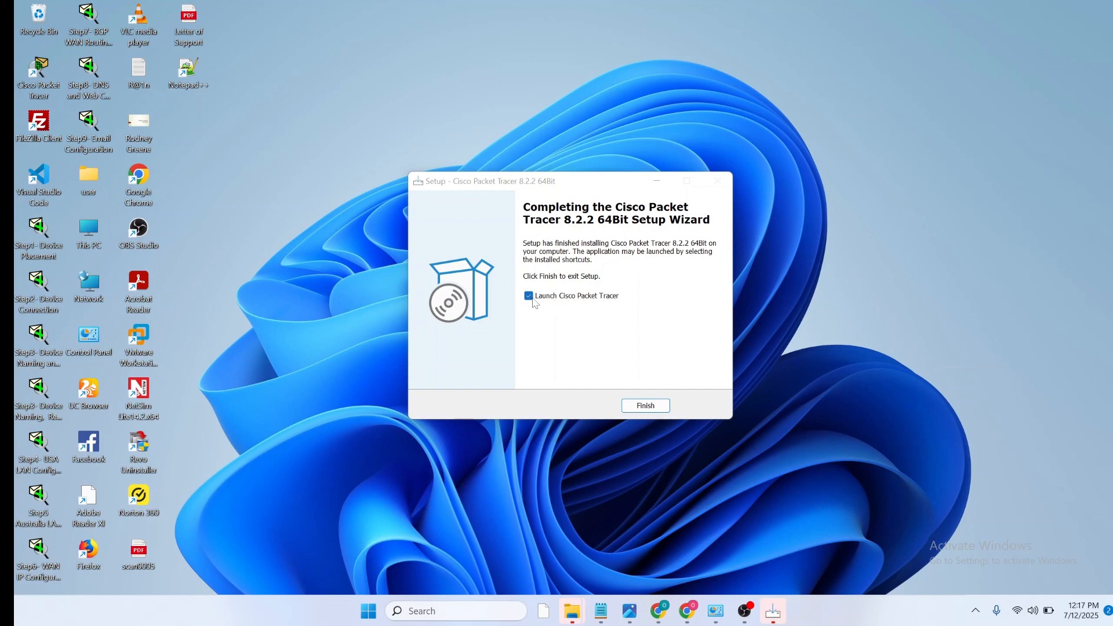
{"action": "left_click", "coordinate": [644, 406]}
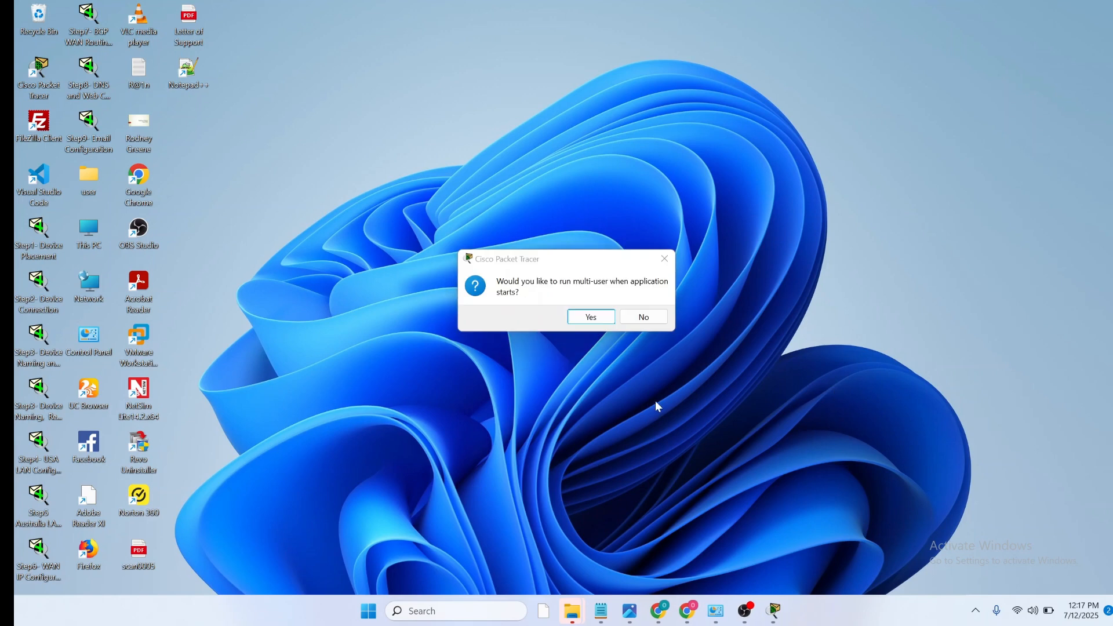
{"action": "mouse_move", "coordinate": [524, 329]}
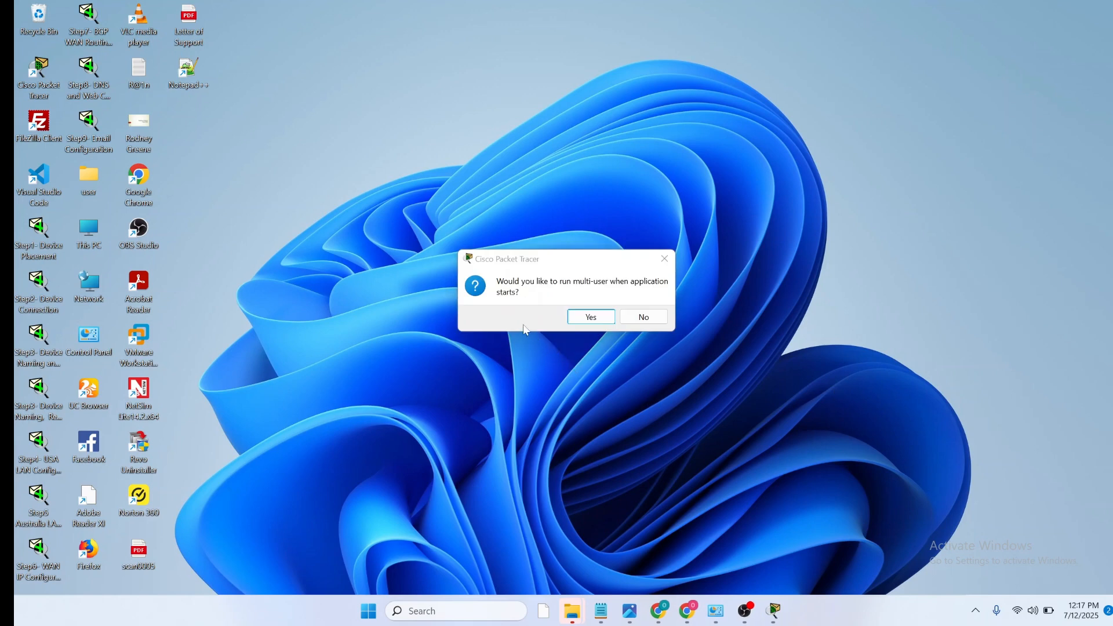
{"action": "mouse_move", "coordinate": [588, 292]}
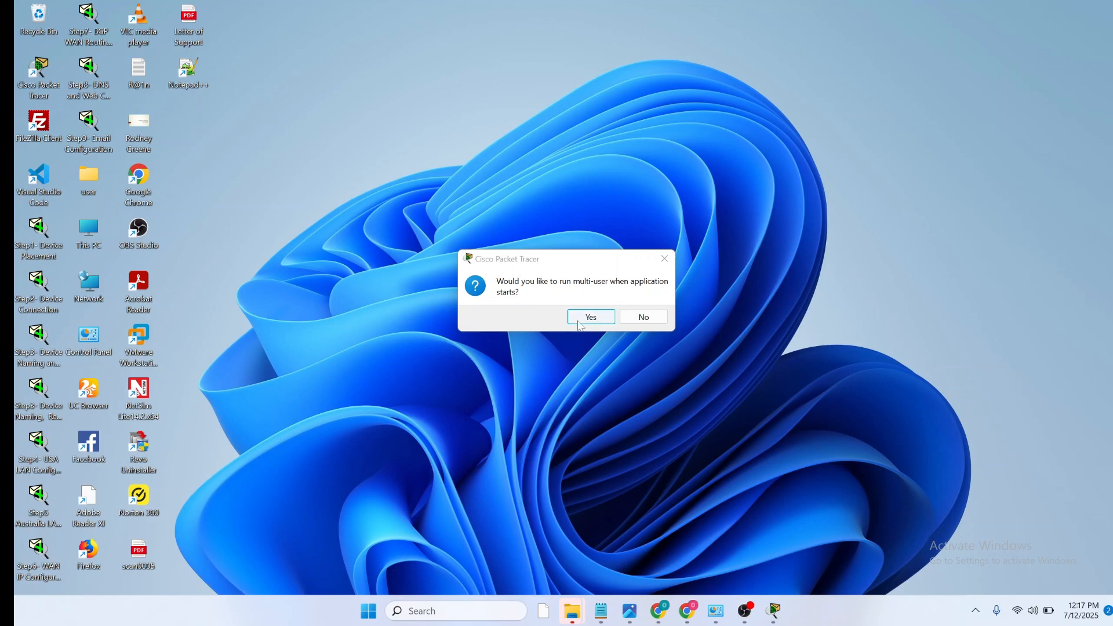
Step: Answer Yes to running multi-user at startup and let Packet Tracer open its empty workspace
{"action": "left_click", "coordinate": [590, 316]}
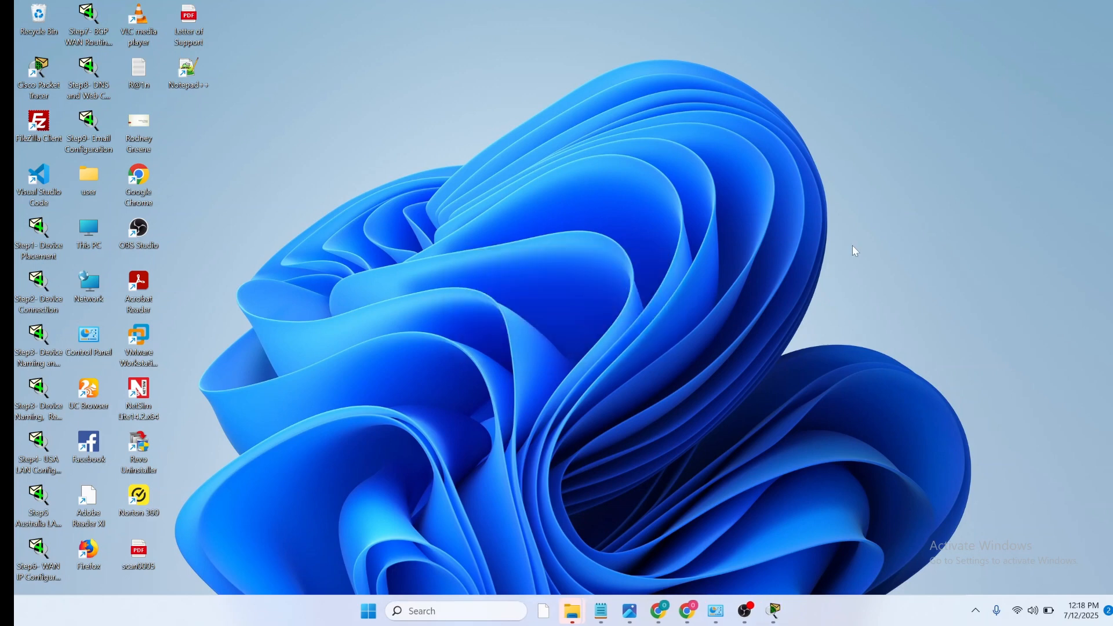
{"action": "double_click", "coordinate": [38, 76]}
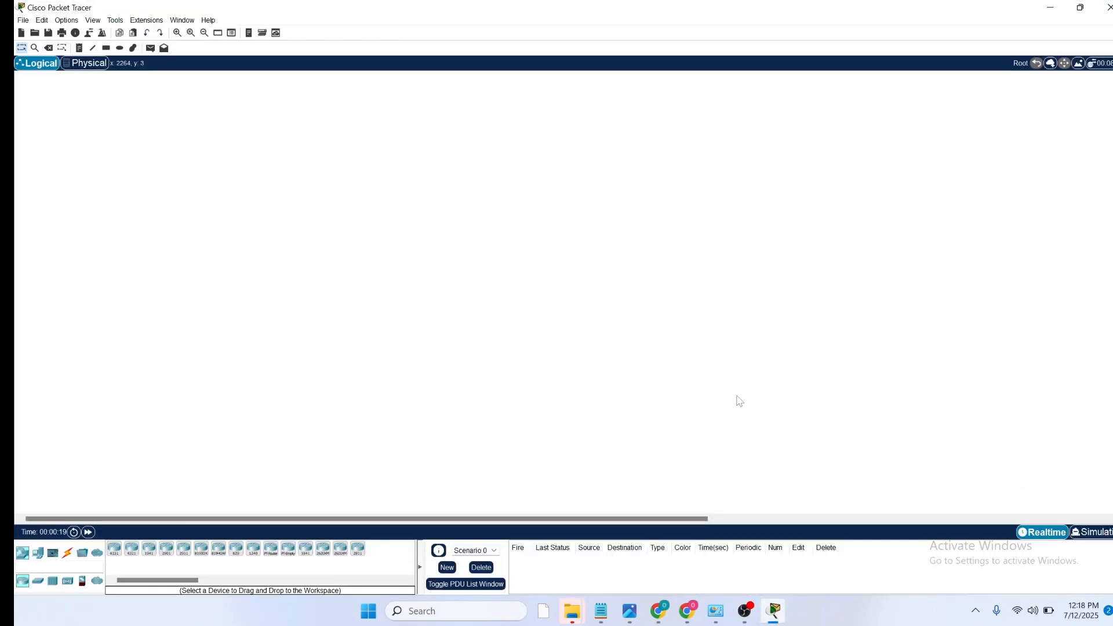
{"action": "mouse_move", "coordinate": [780, 251]}
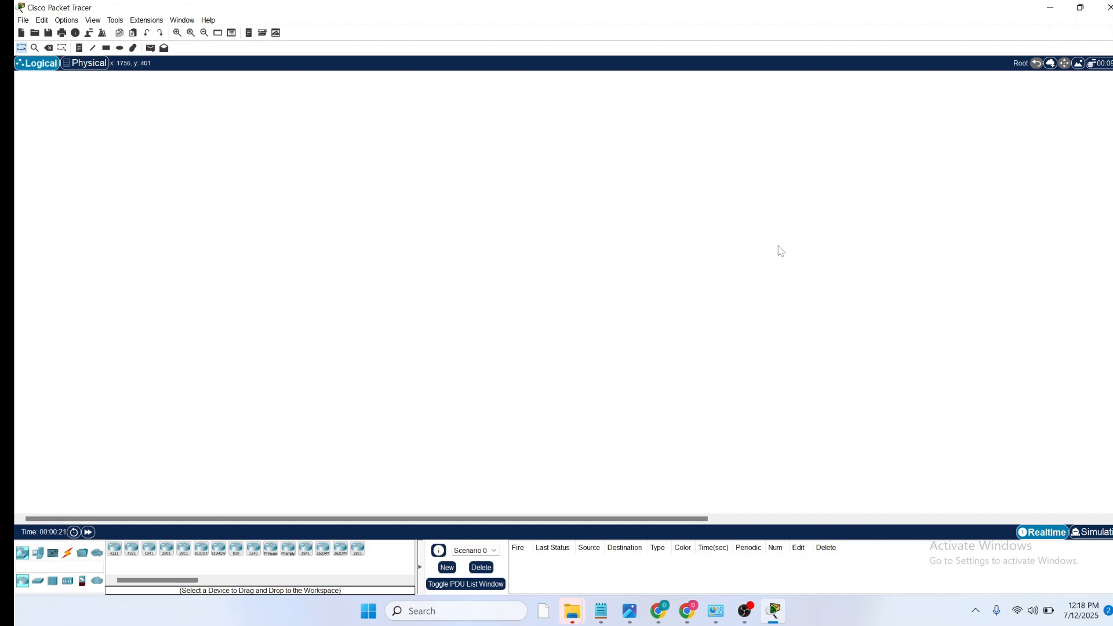